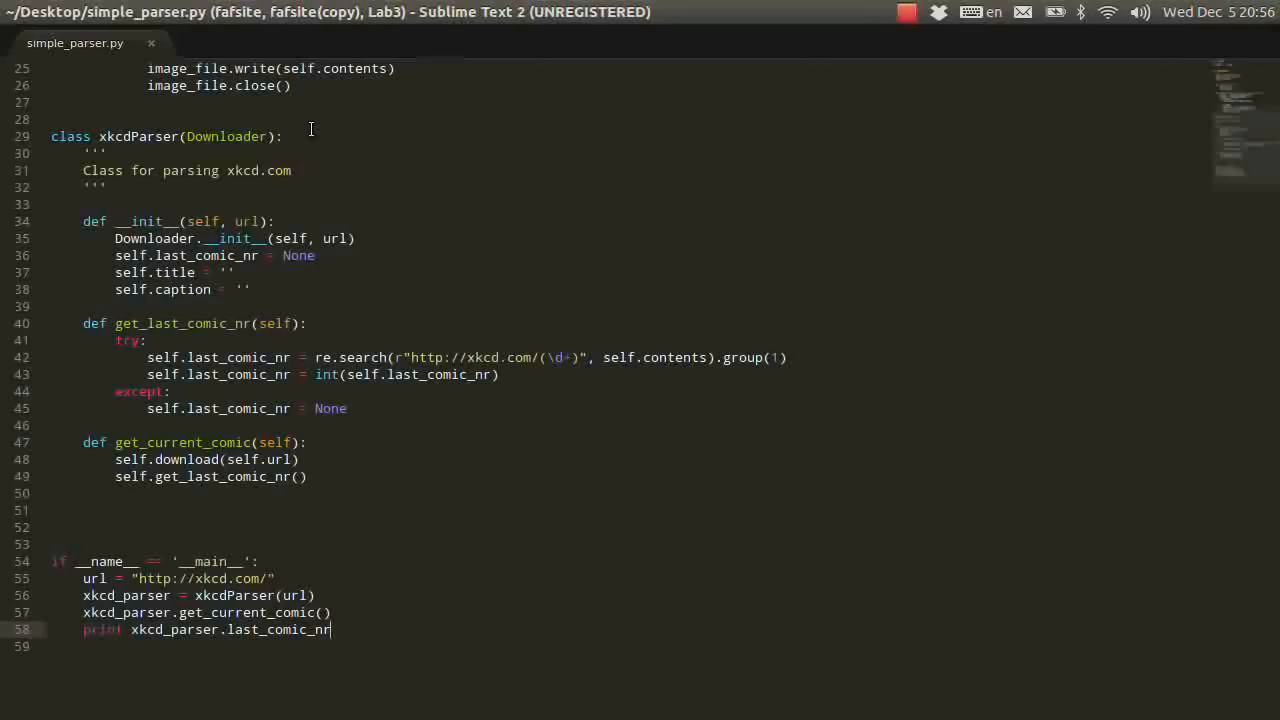
pyautogui.moveTo(384, 360)
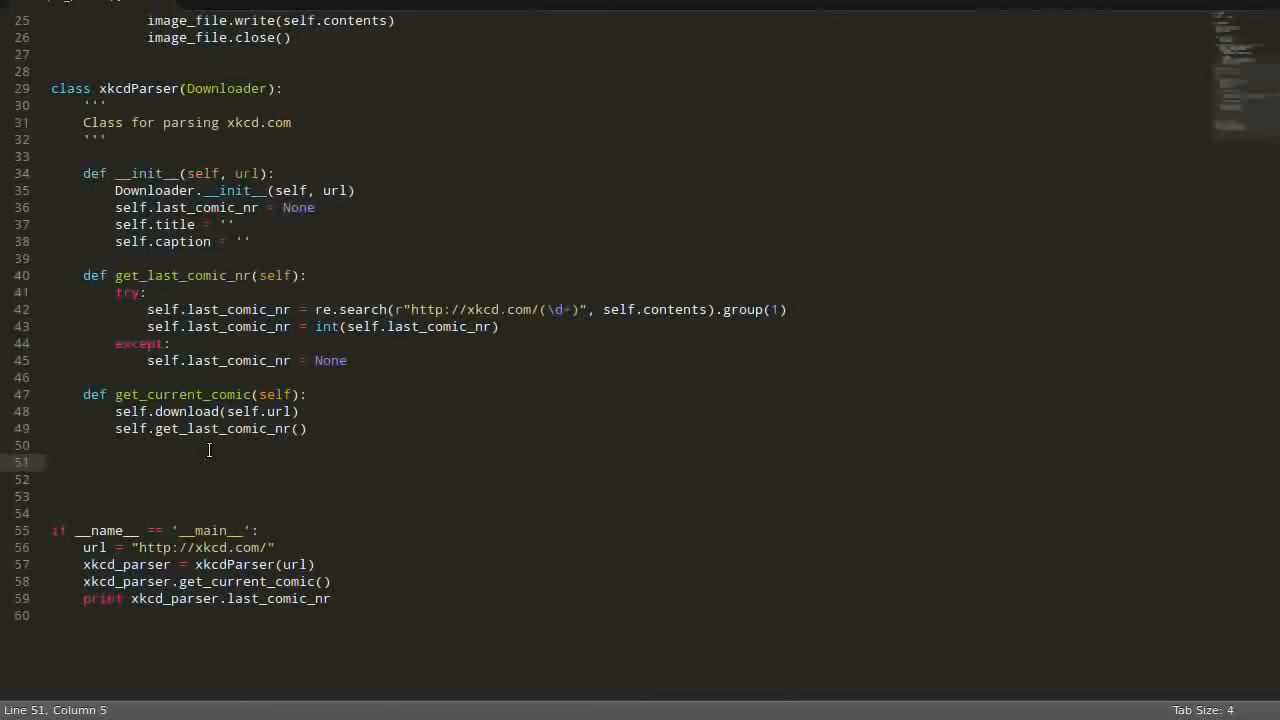
# Begin 'def get_title(self):' below get_current_comic with an 'if self.contents' guard.
pyautogui.write('def')
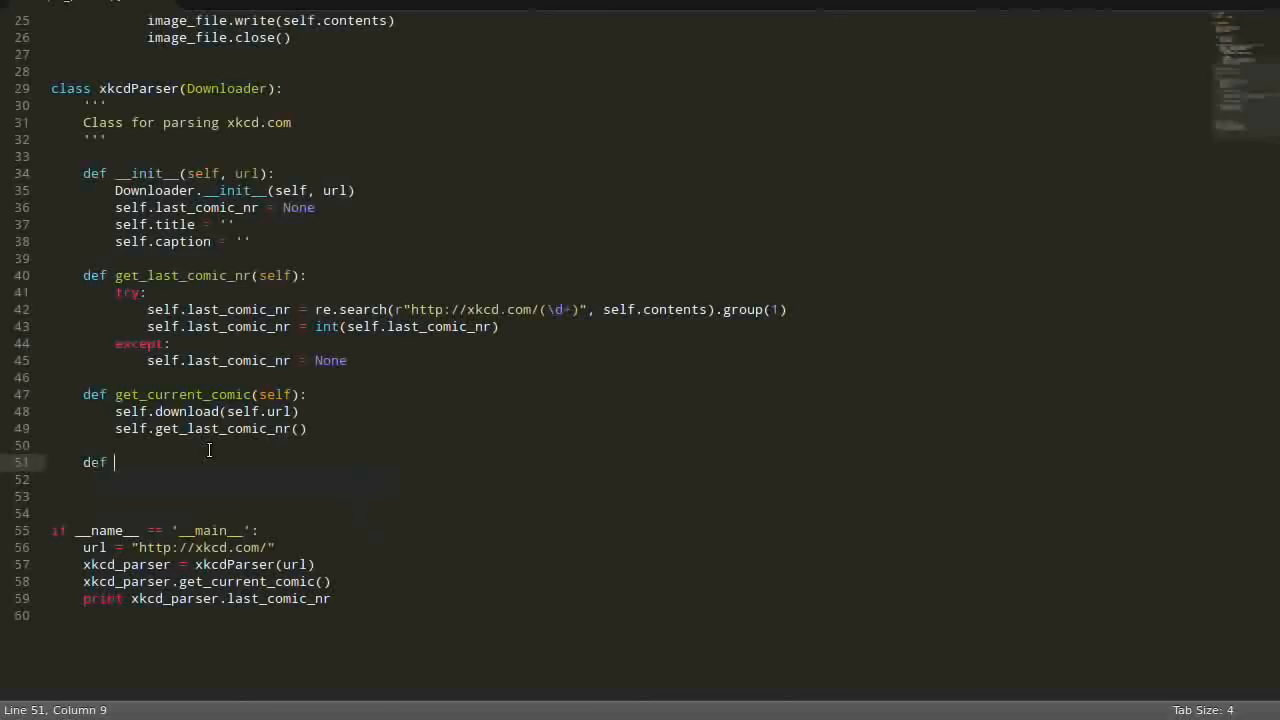
pyautogui.write('get_tile(self):')
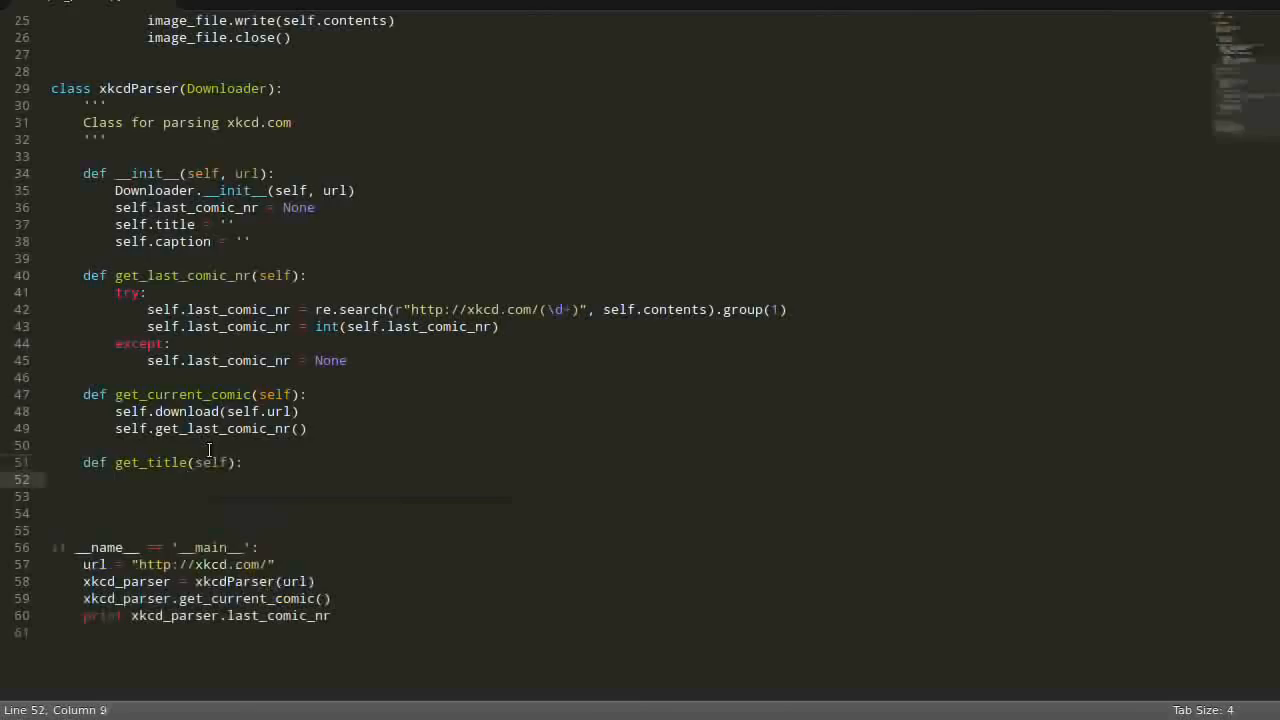
pyautogui.write('if self')
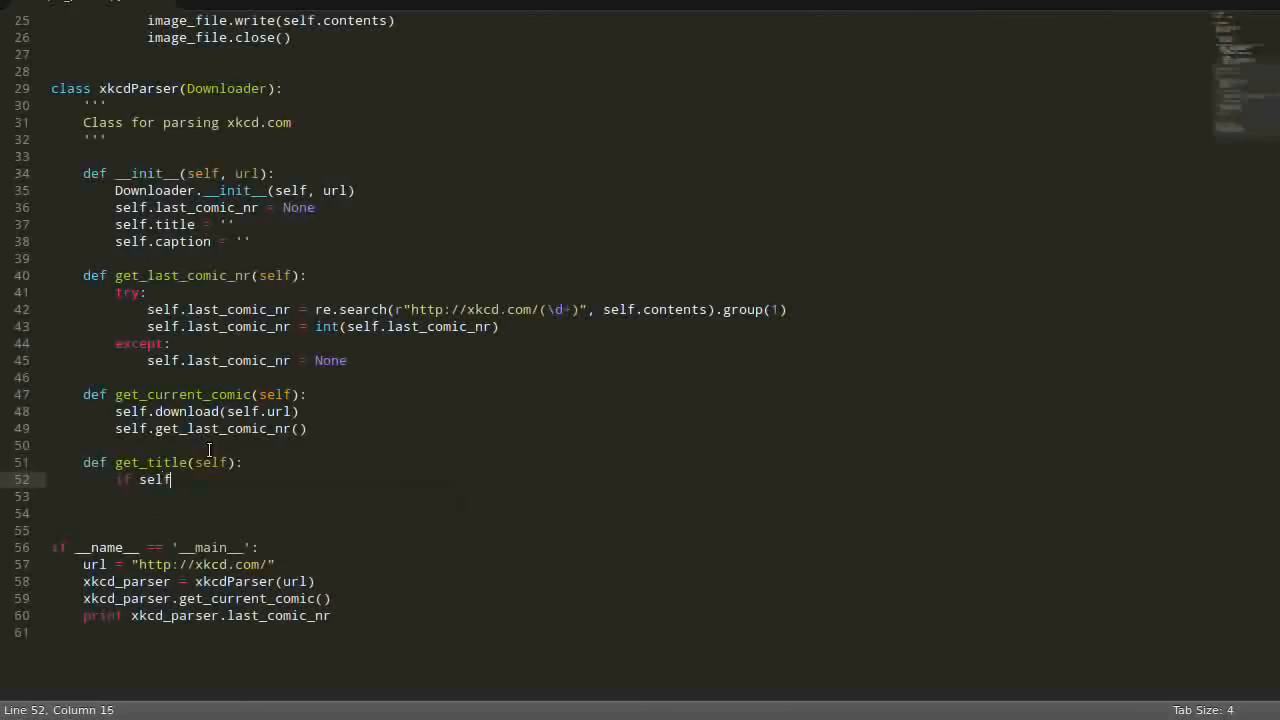
pyautogui.write('.contents')
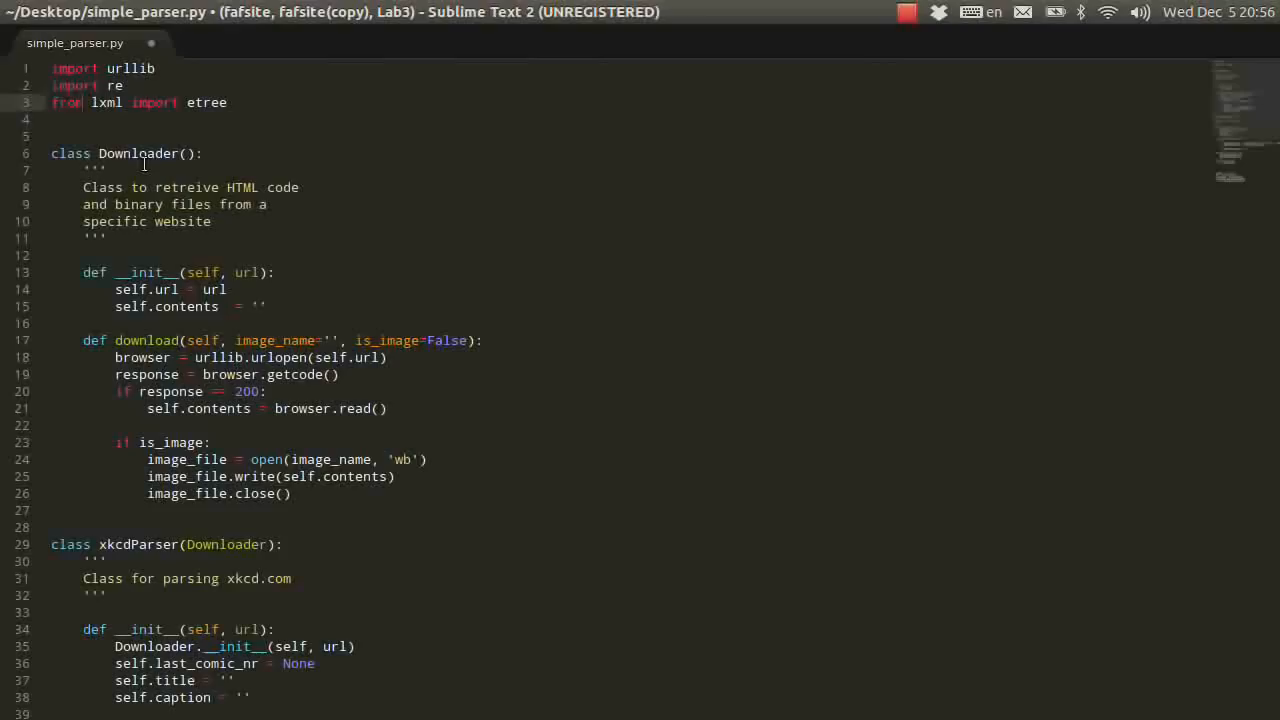
pyautogui.scroll(-3)
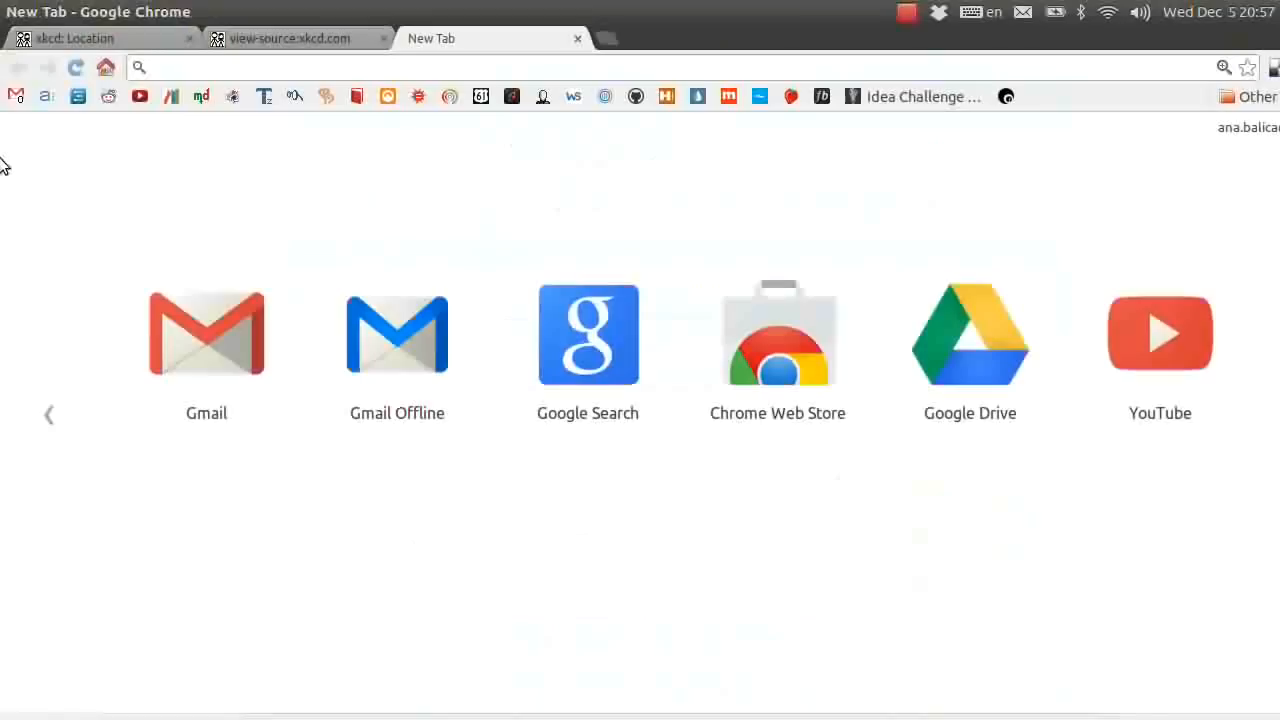
# Search Google for xpath helper, view the XPath Helper store page, then close the tab back to xkcd.
pyautogui.write('xpath br tag')
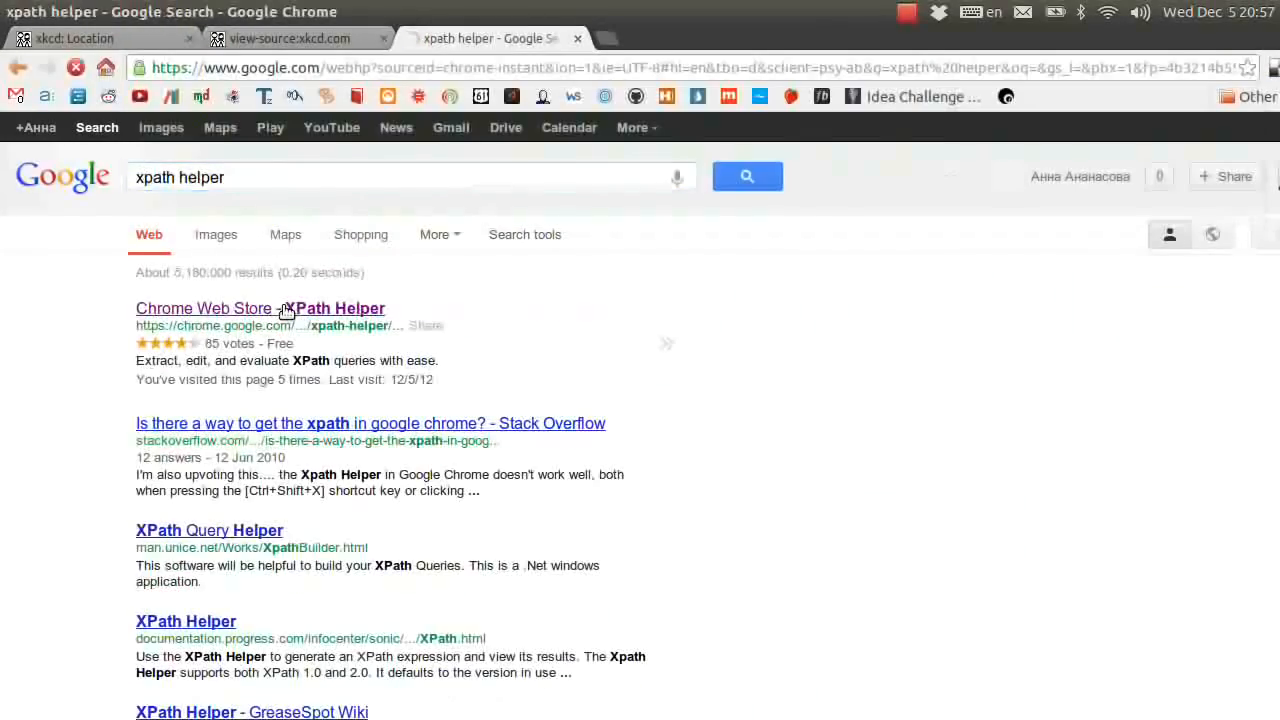
pyautogui.click(260, 308)
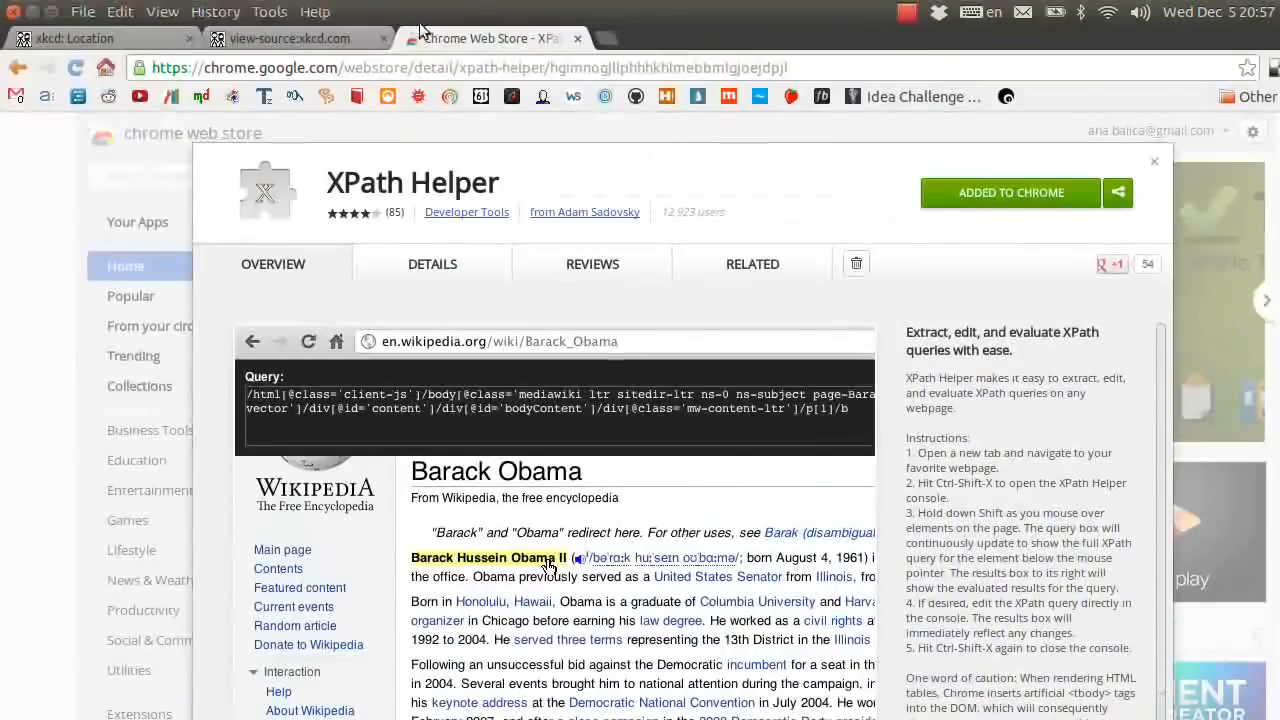
pyautogui.click(100, 38)
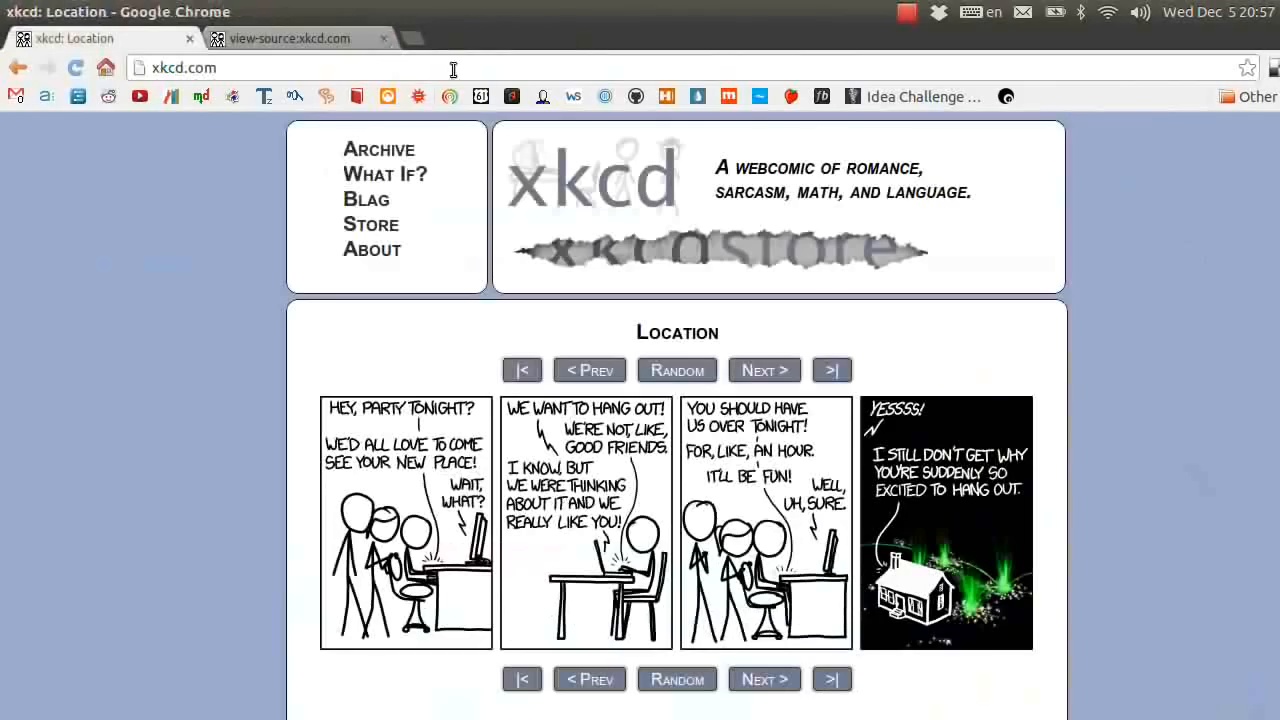
pyautogui.moveTo(142, 184)
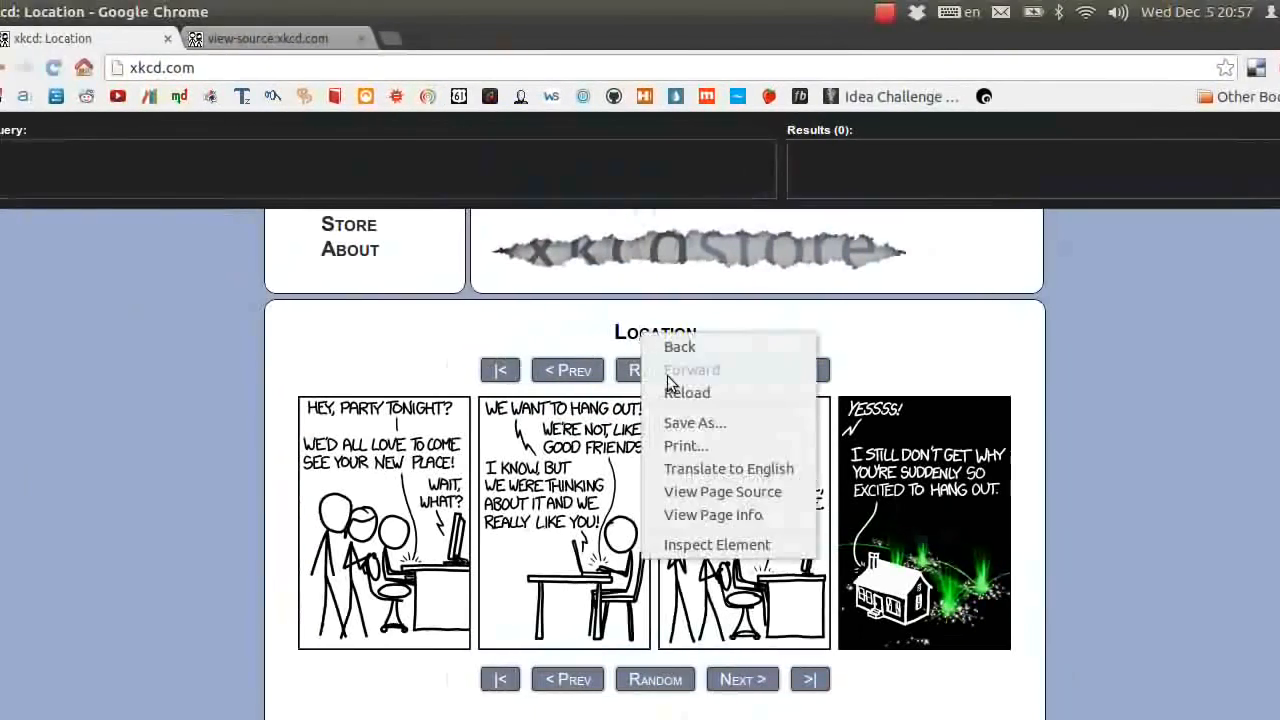
# Inspect the comic title element, revealing the div with id 'ctitle', then return to the live page.
pyautogui.click(716, 544)
pyautogui.write('Location')
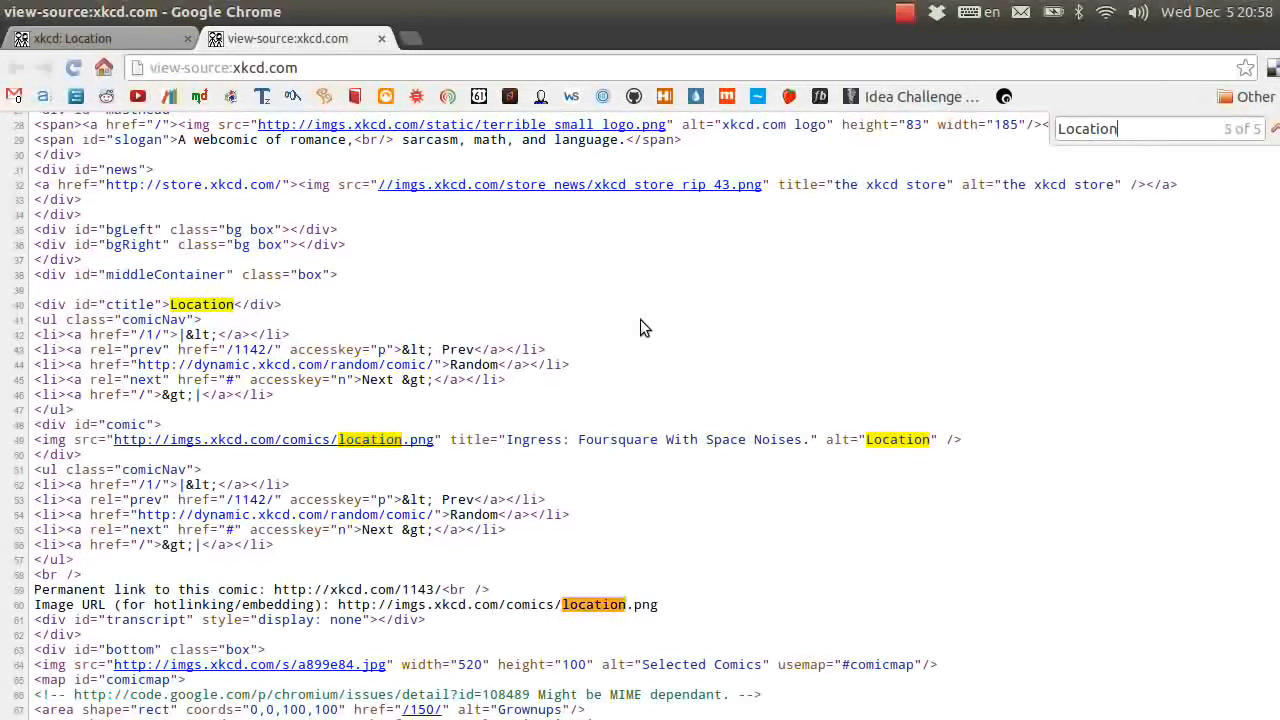
pyautogui.click(76, 38)
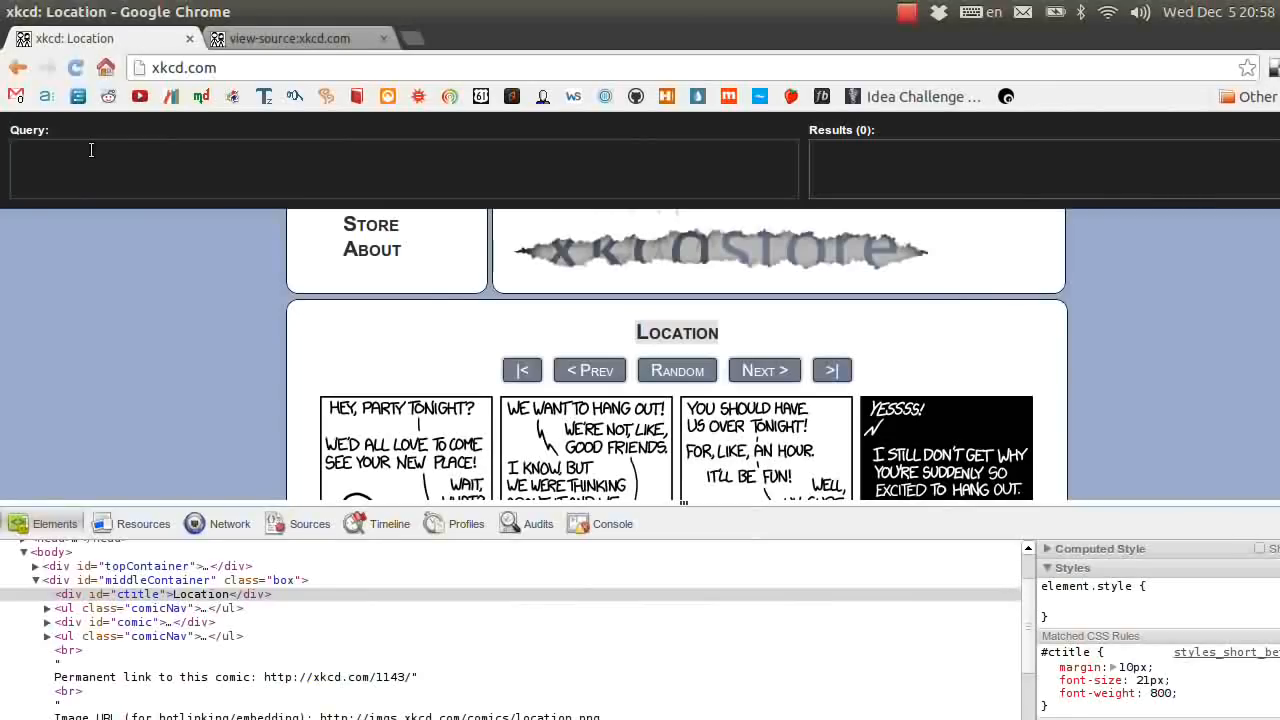
pyautogui.write("//div[@id='ctitle")
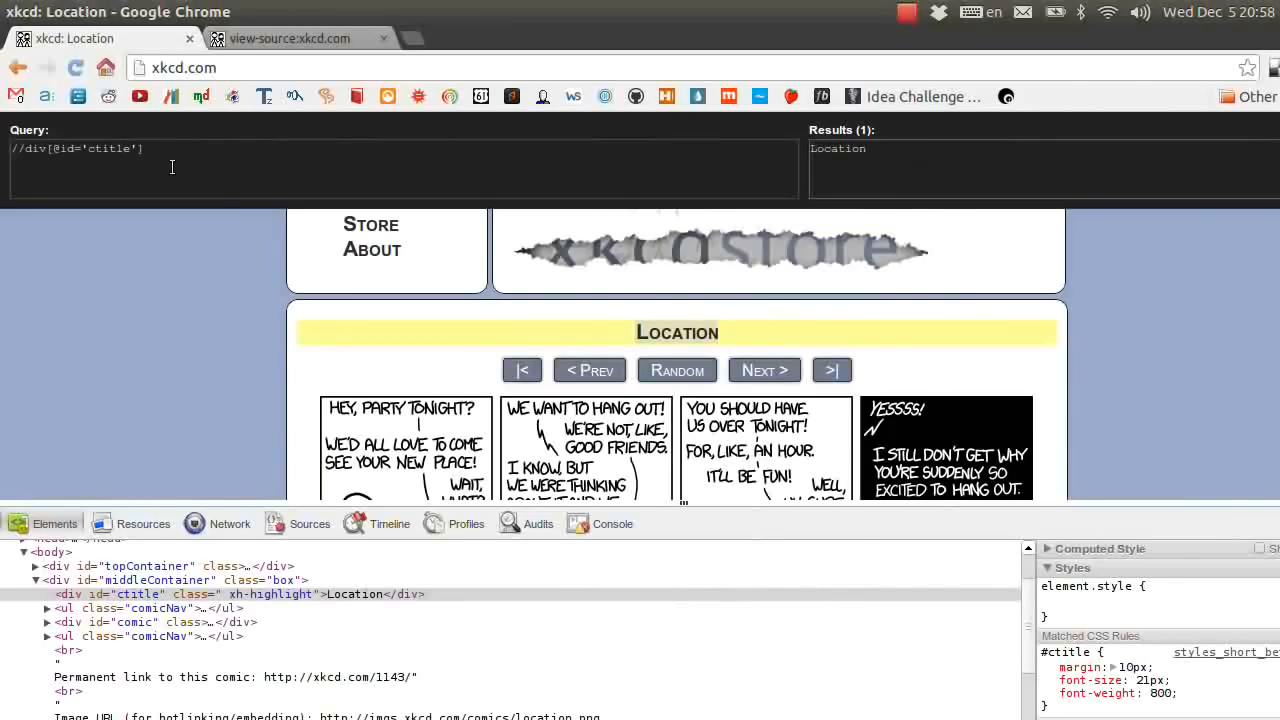
pyautogui.click(140, 148)
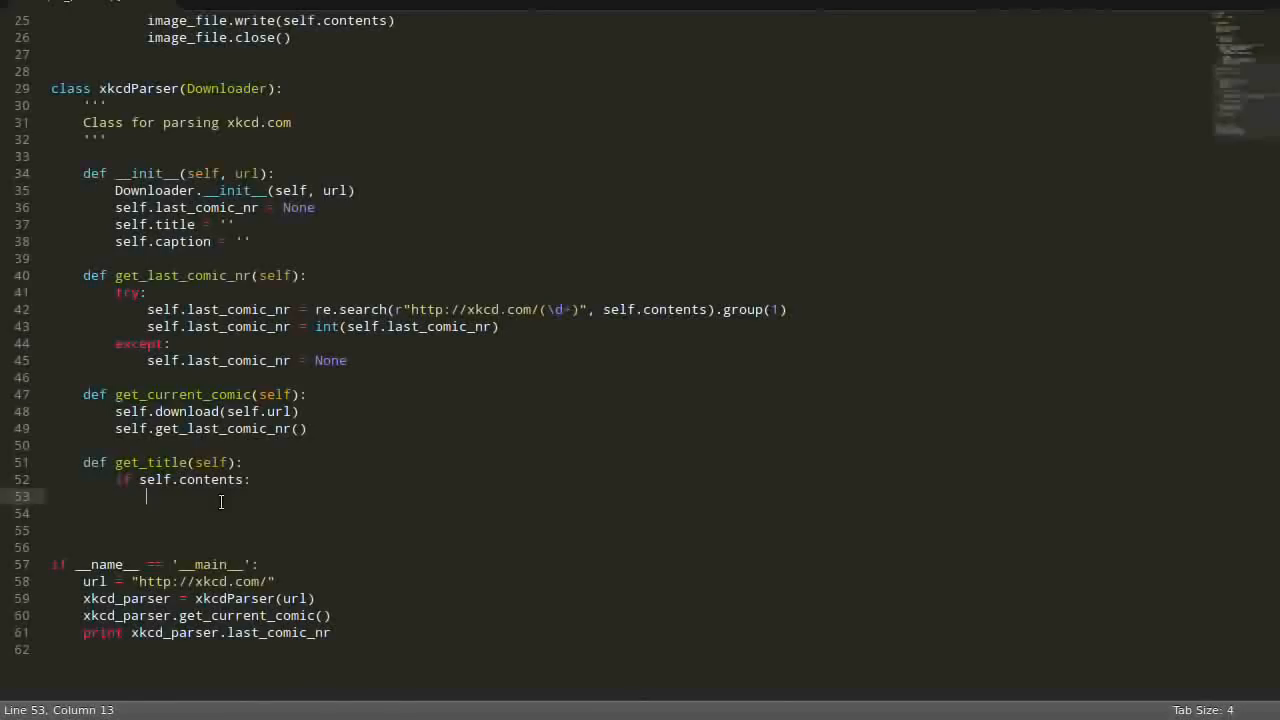
pyautogui.write('tree')
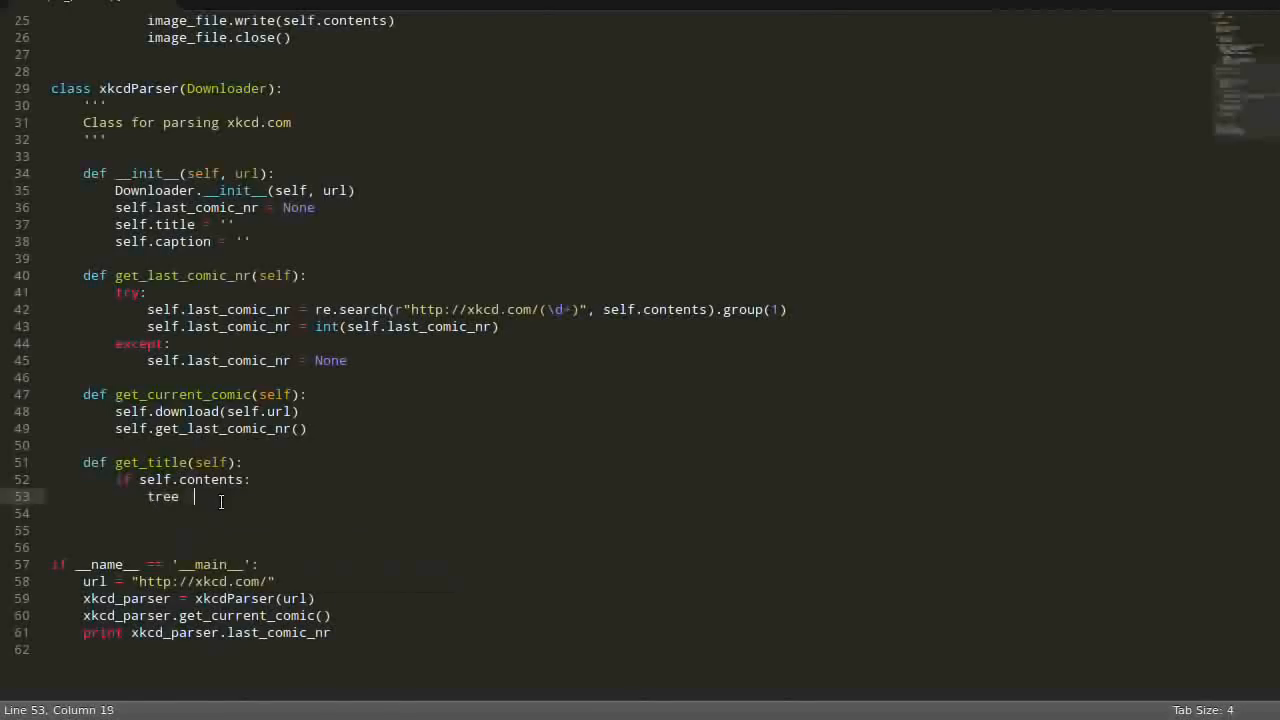
pyautogui.write('etree.xpat')
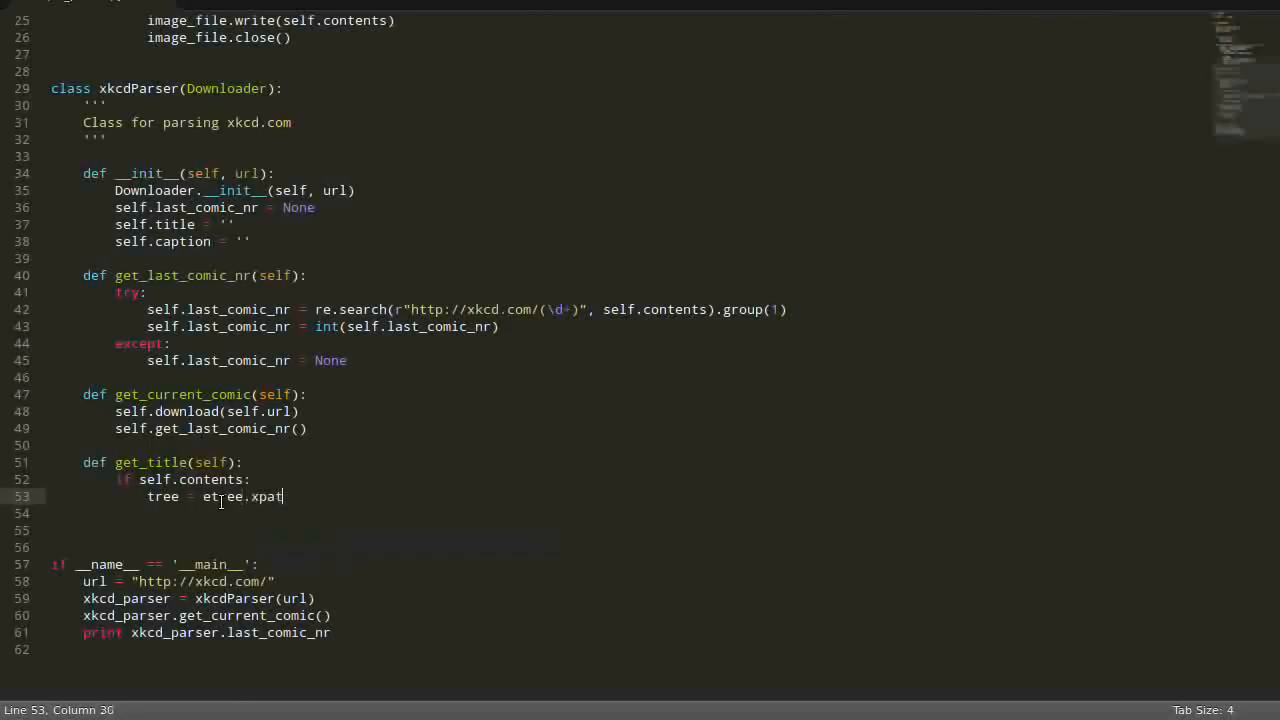
pyautogui.write('h("")')
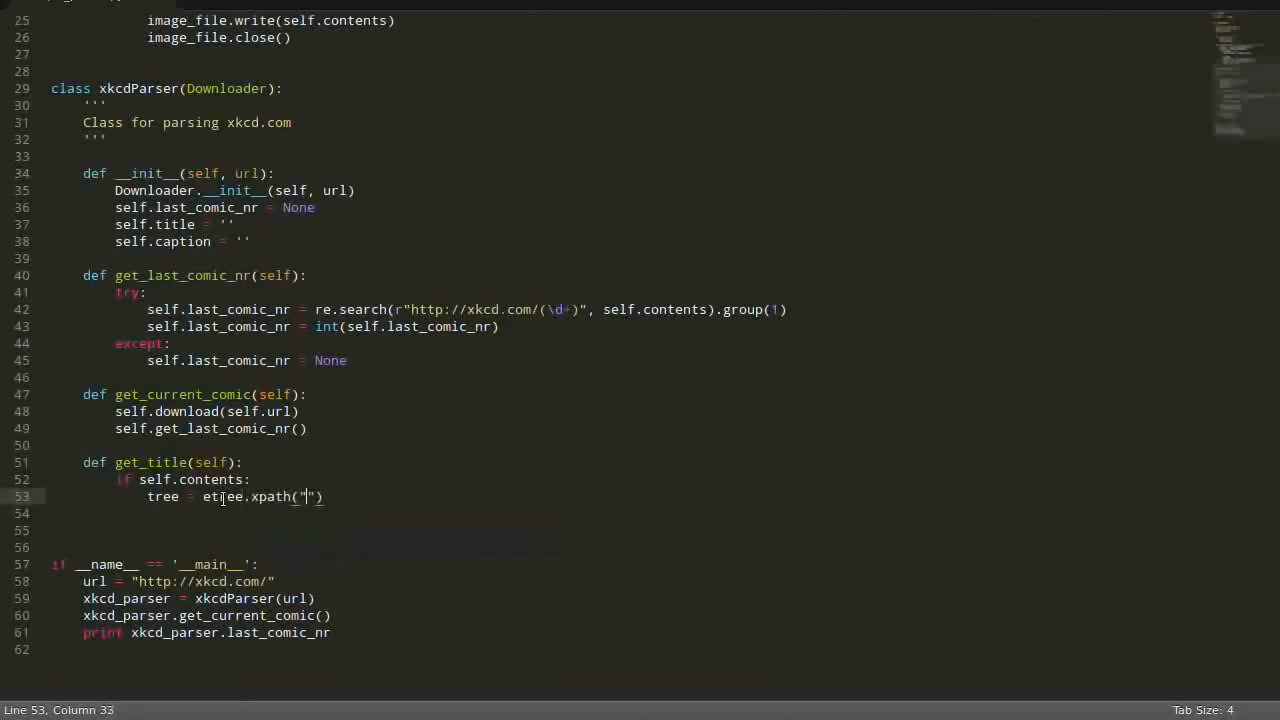
pyautogui.write("//div[@id='ctitle']")
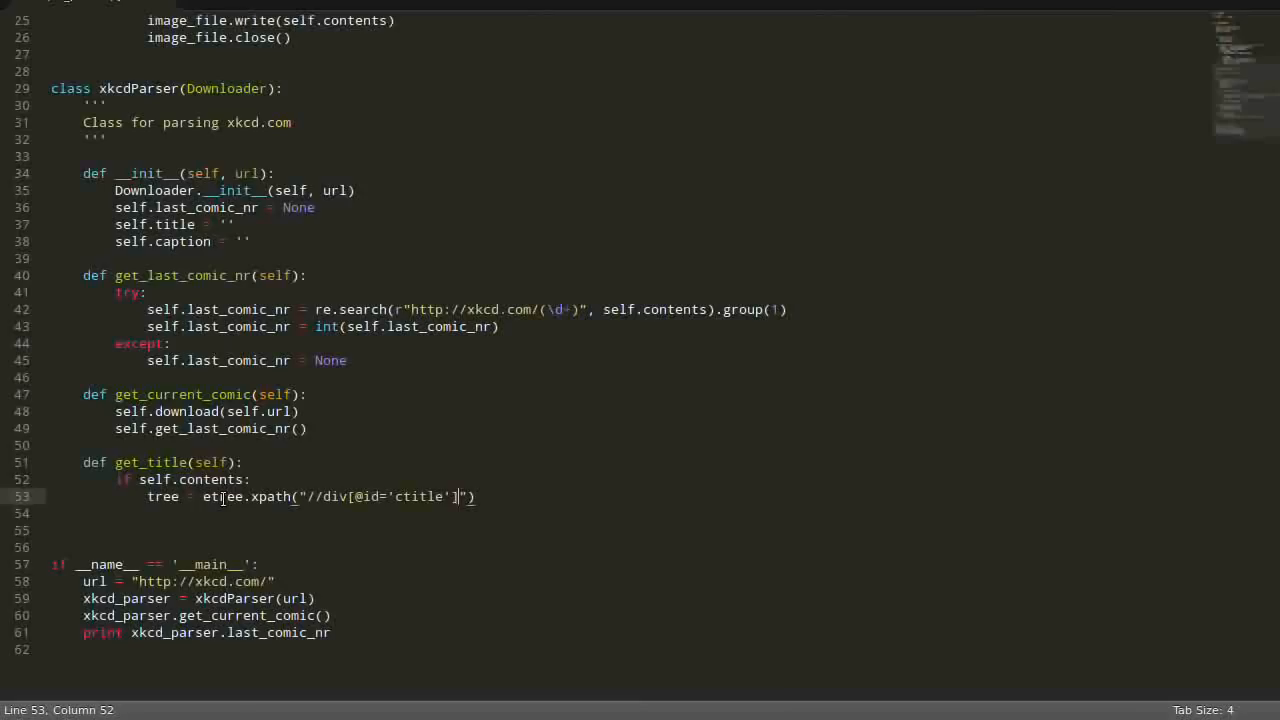
pyautogui.write('/text')
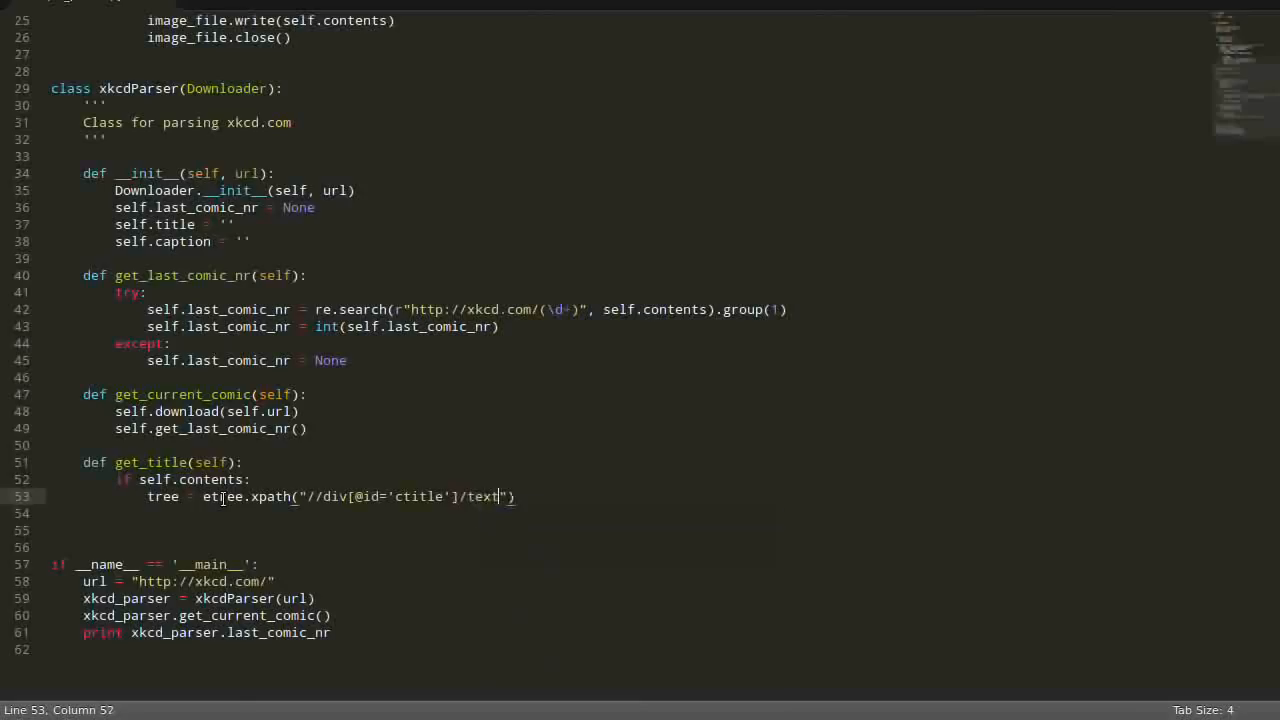
pyautogui.write('()')
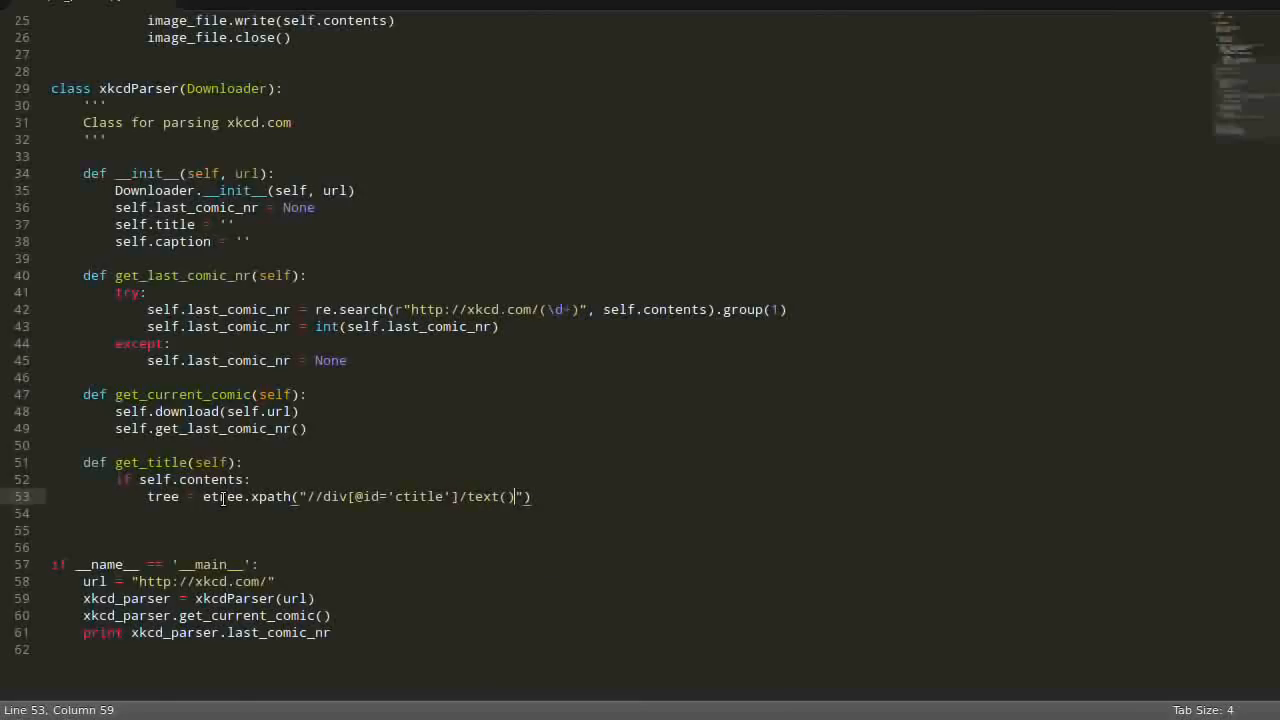
pyautogui.press('BackSpace')
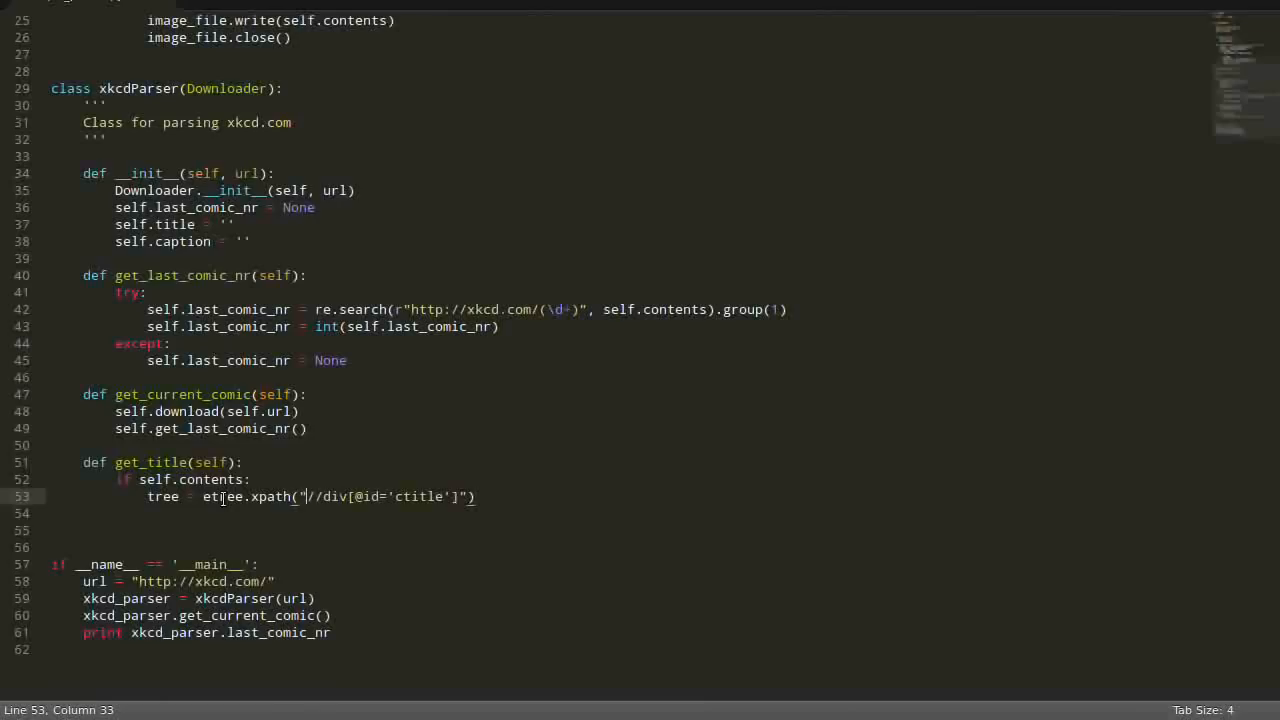
pyautogui.write('stri')
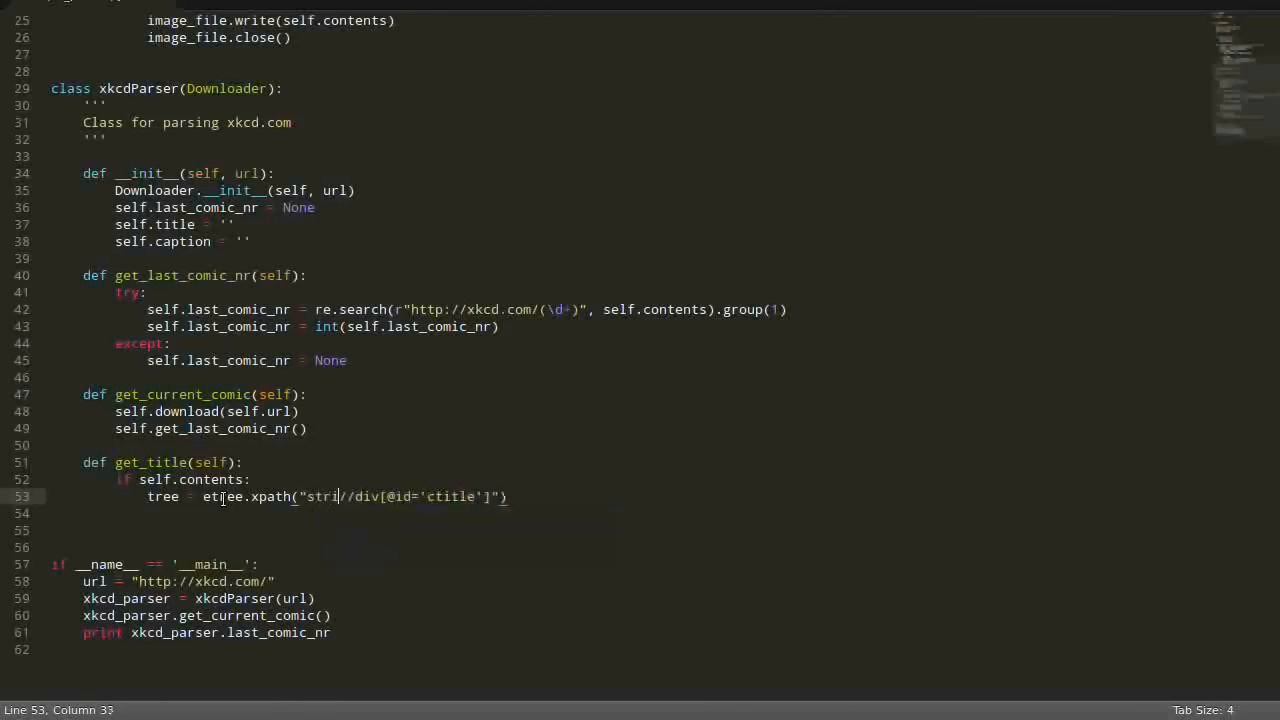
pyautogui.write('ng(')
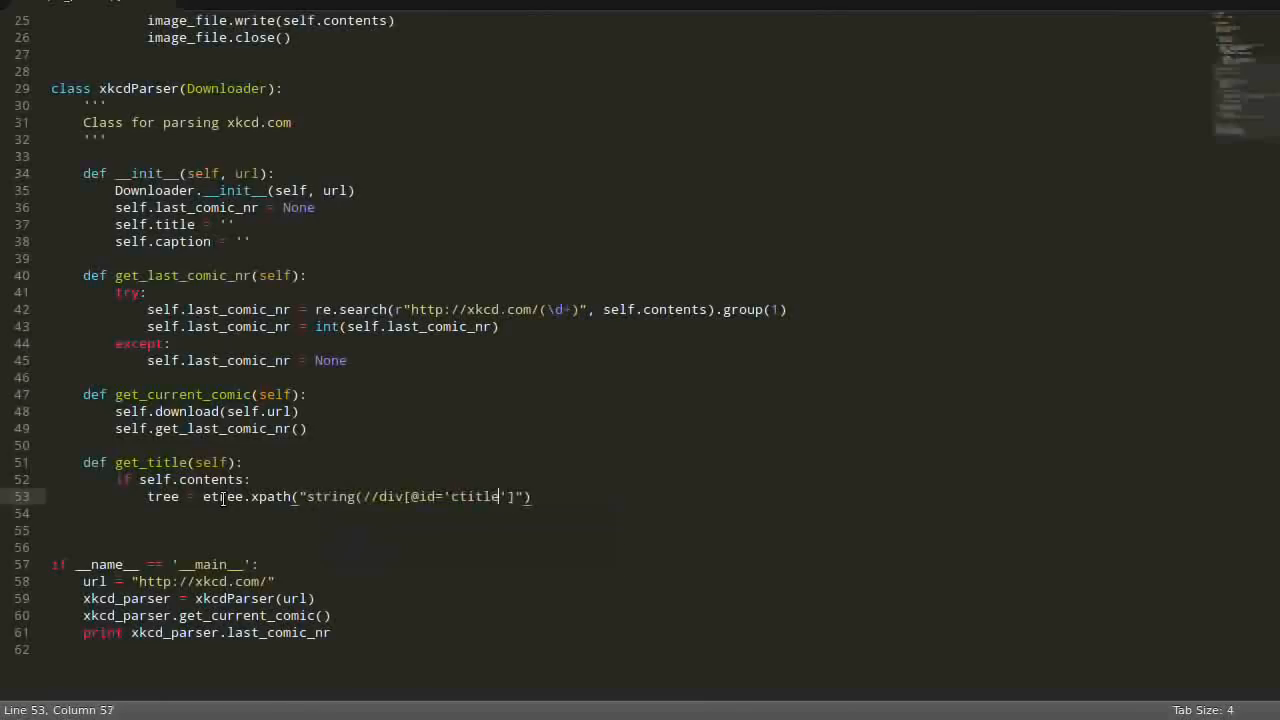
pyautogui.write('")')
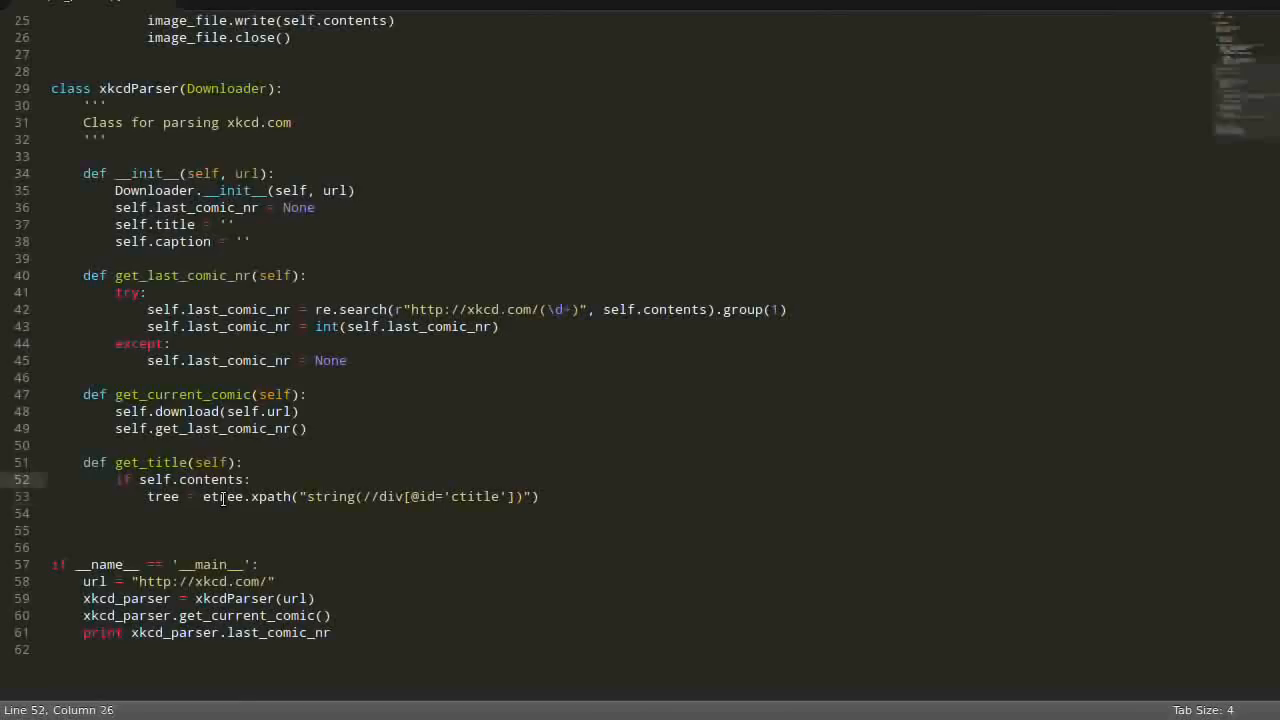
pyautogui.click(244, 462)
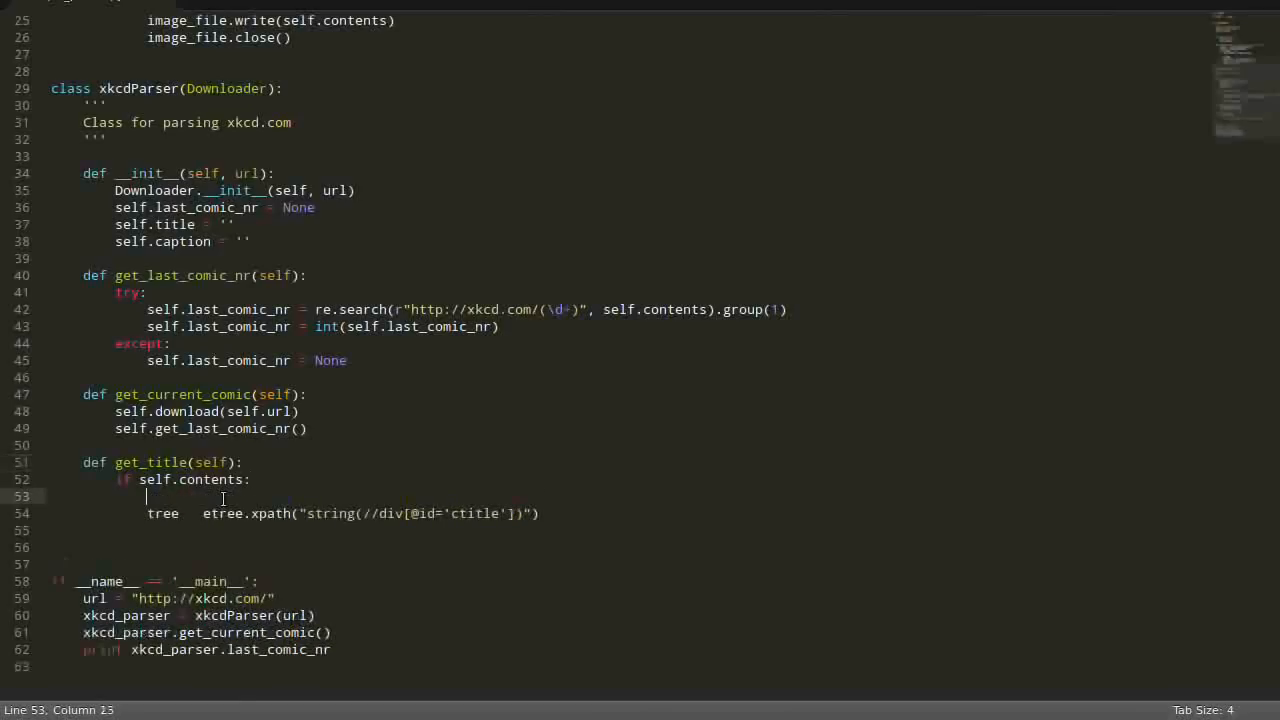
# Insert tree = etree.HTML(self.contents) above the xpath line.
pyautogui.write('tree =')
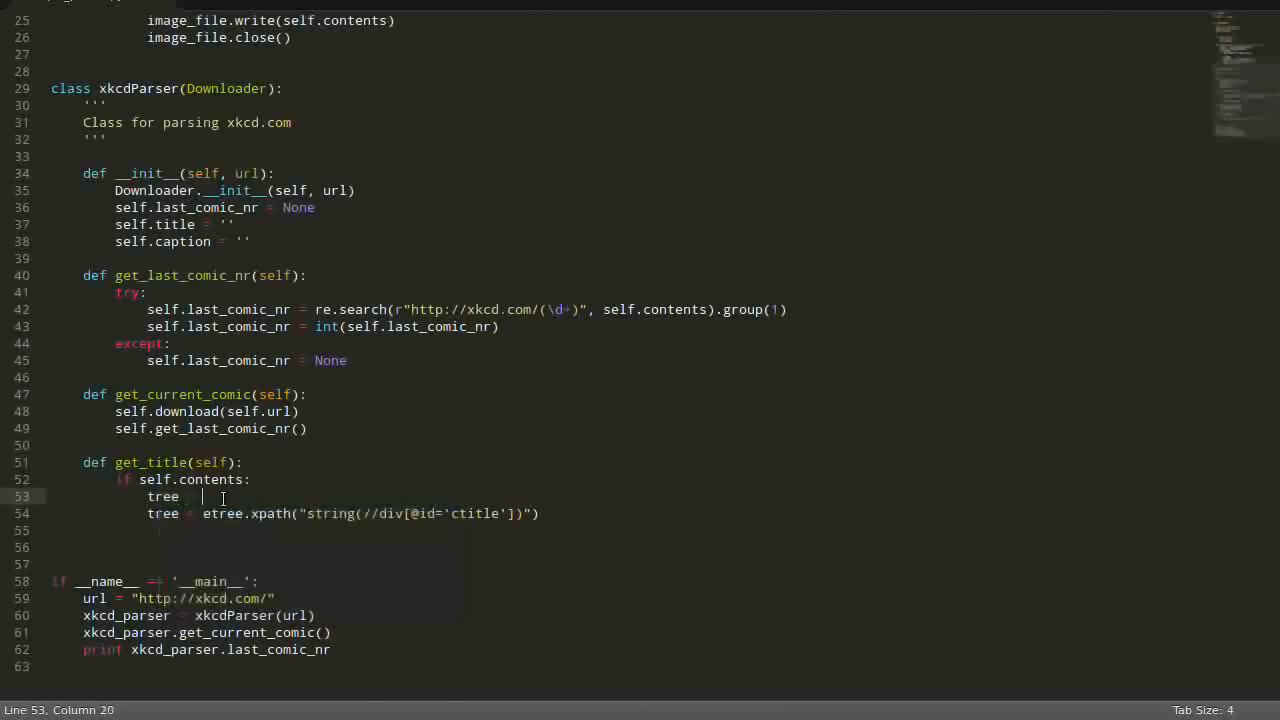
pyautogui.write('etre')
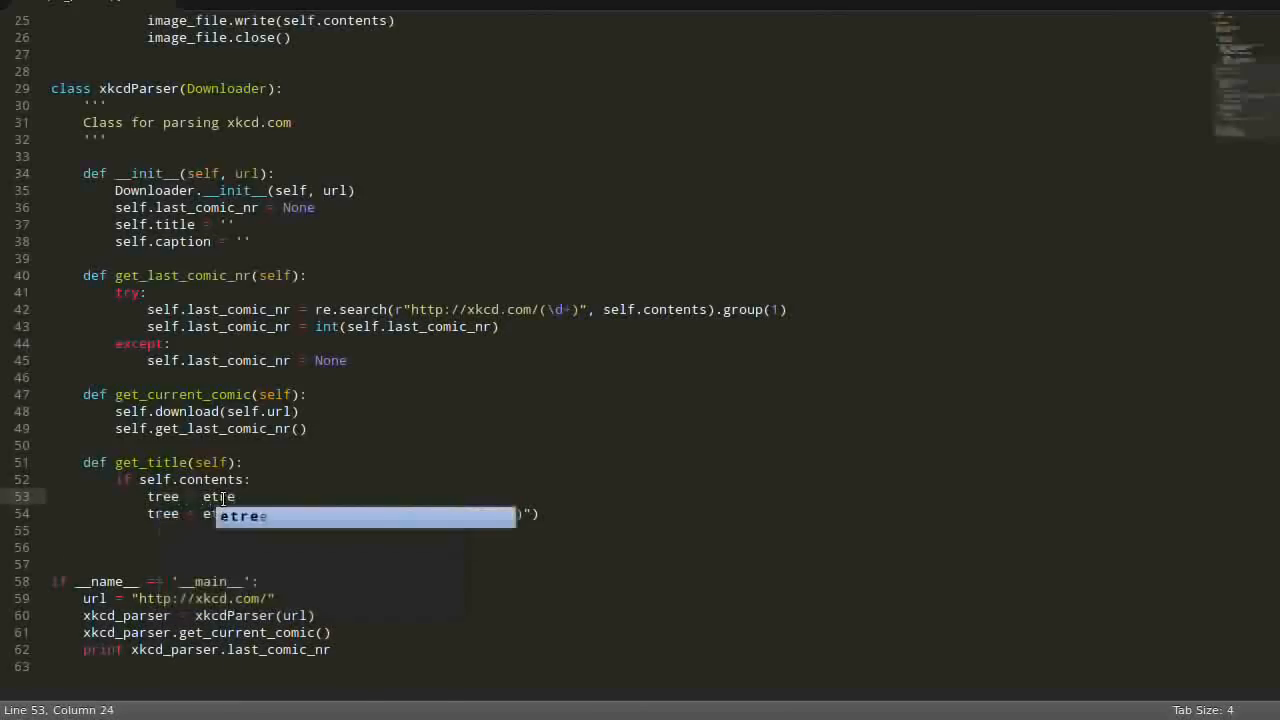
pyautogui.write('.HTML(')
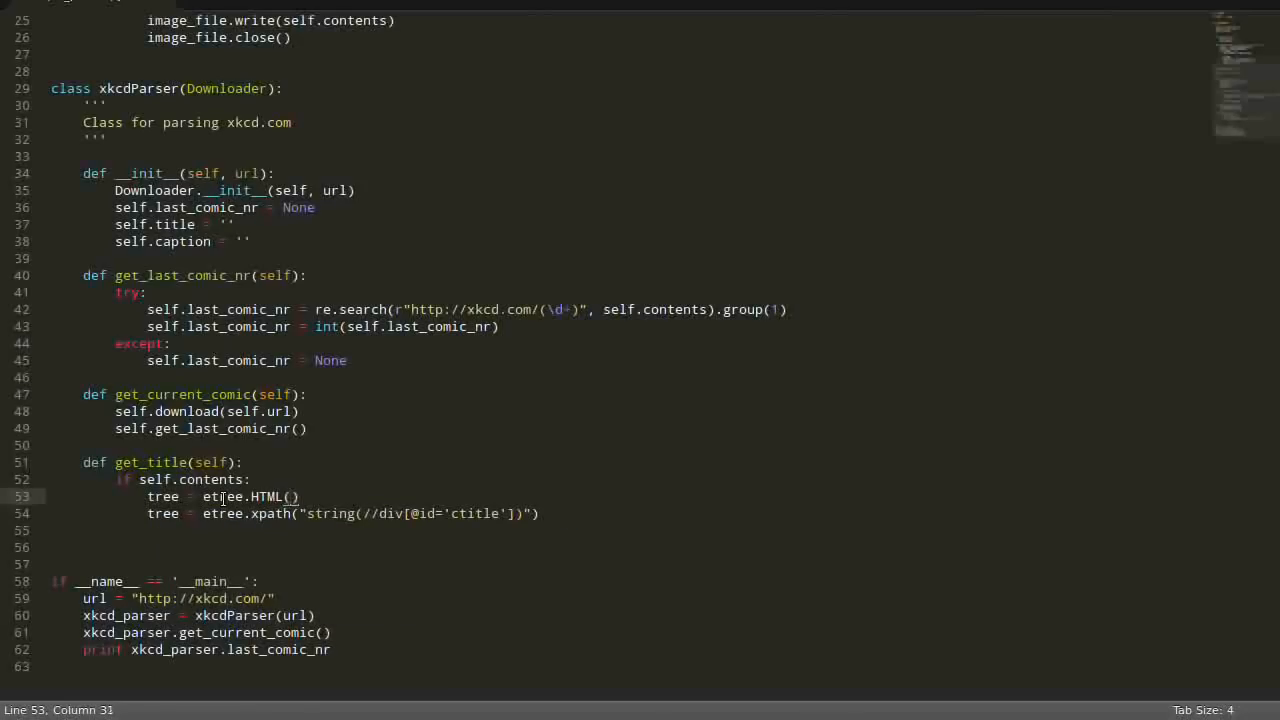
pyautogui.write('self.')
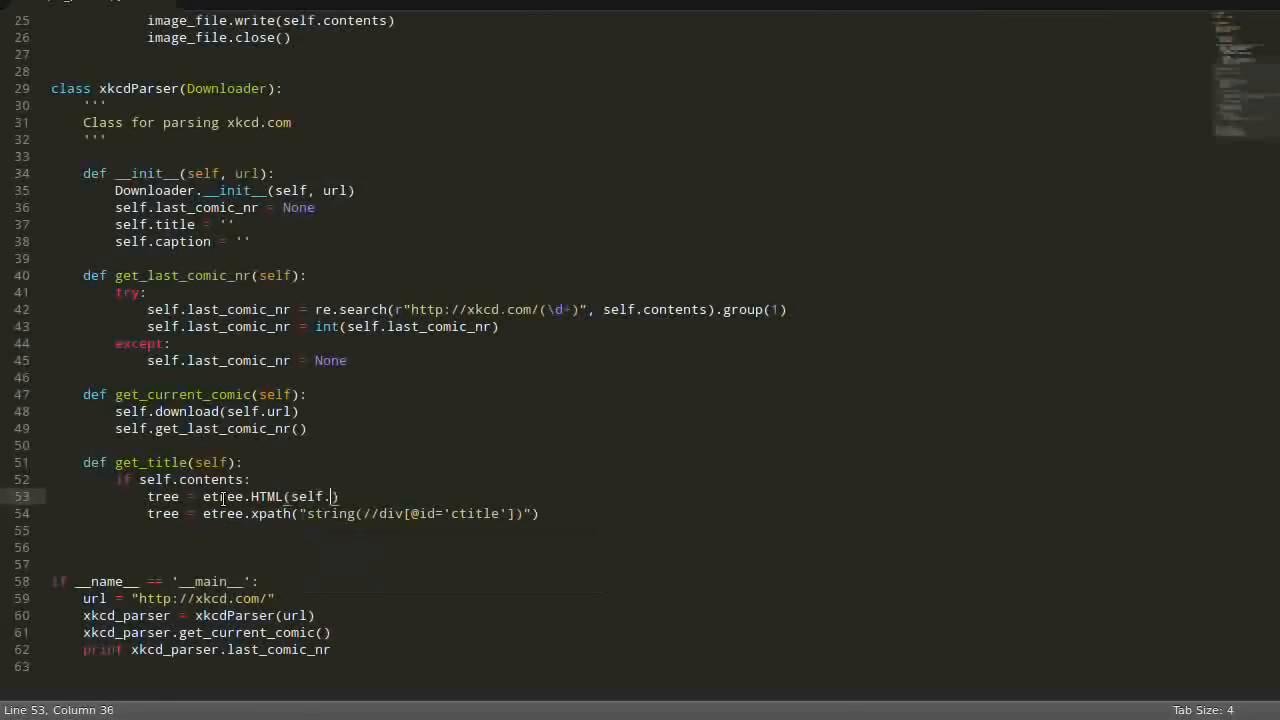
pyautogui.write('contents')
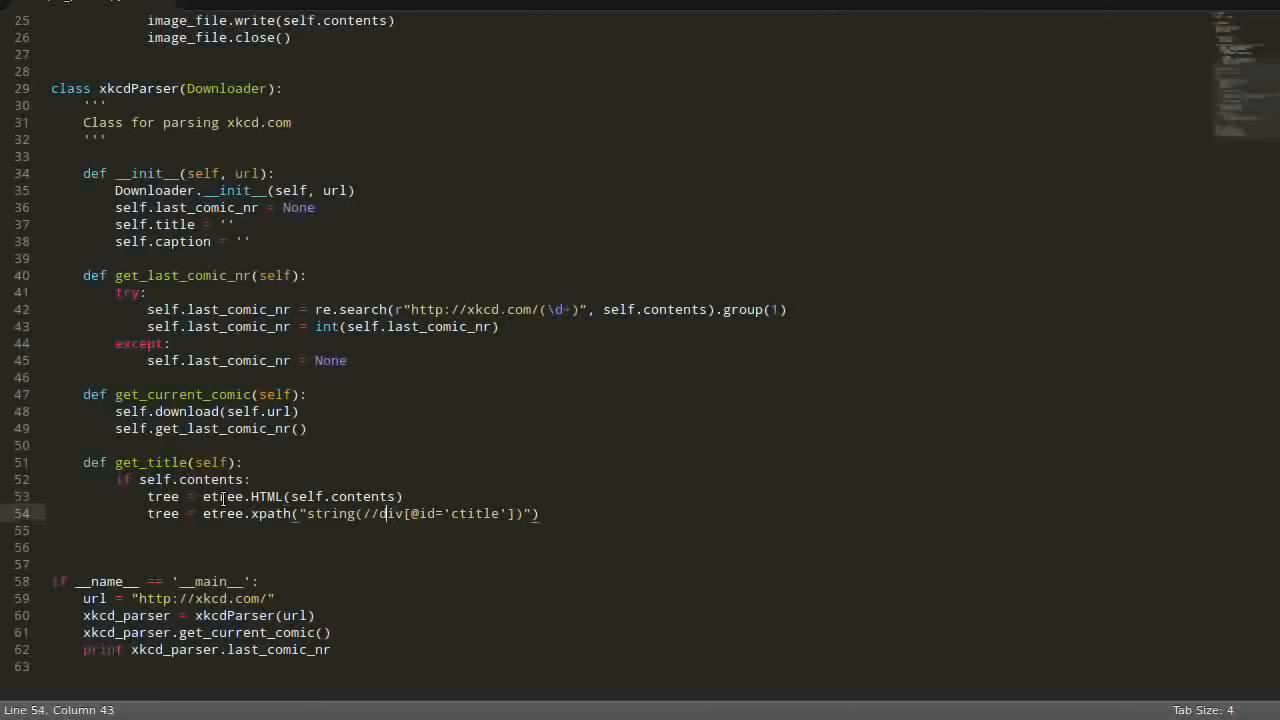
# Change etree.xpath to tree.xpath and assign its result to self.title.
pyautogui.doubleClick(222, 496)
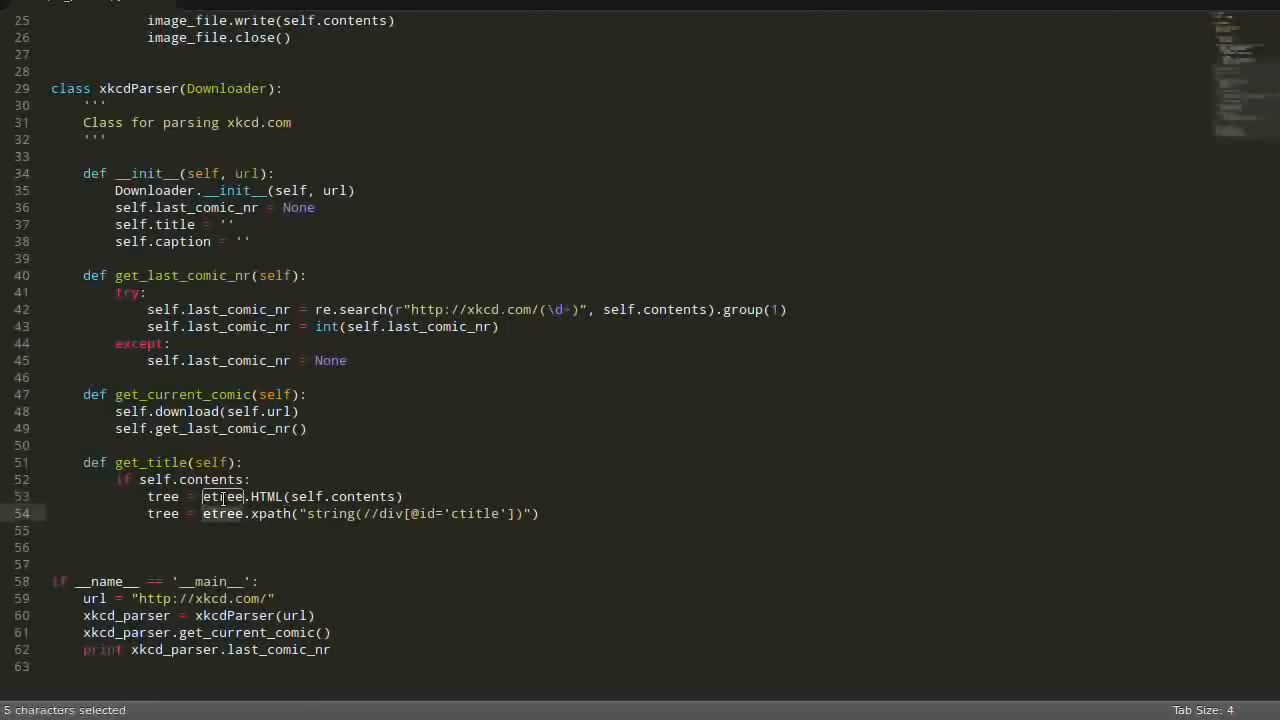
pyautogui.write('tree')
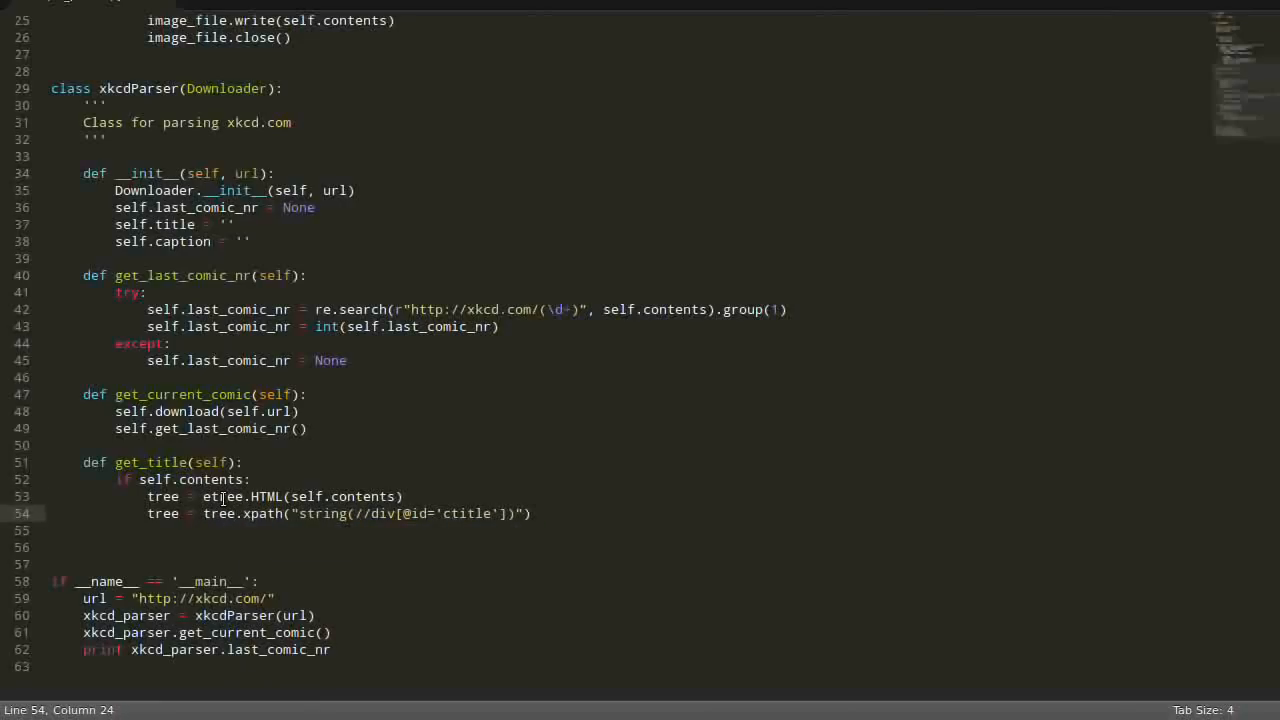
pyautogui.click(220, 512)
pyautogui.write('self.')
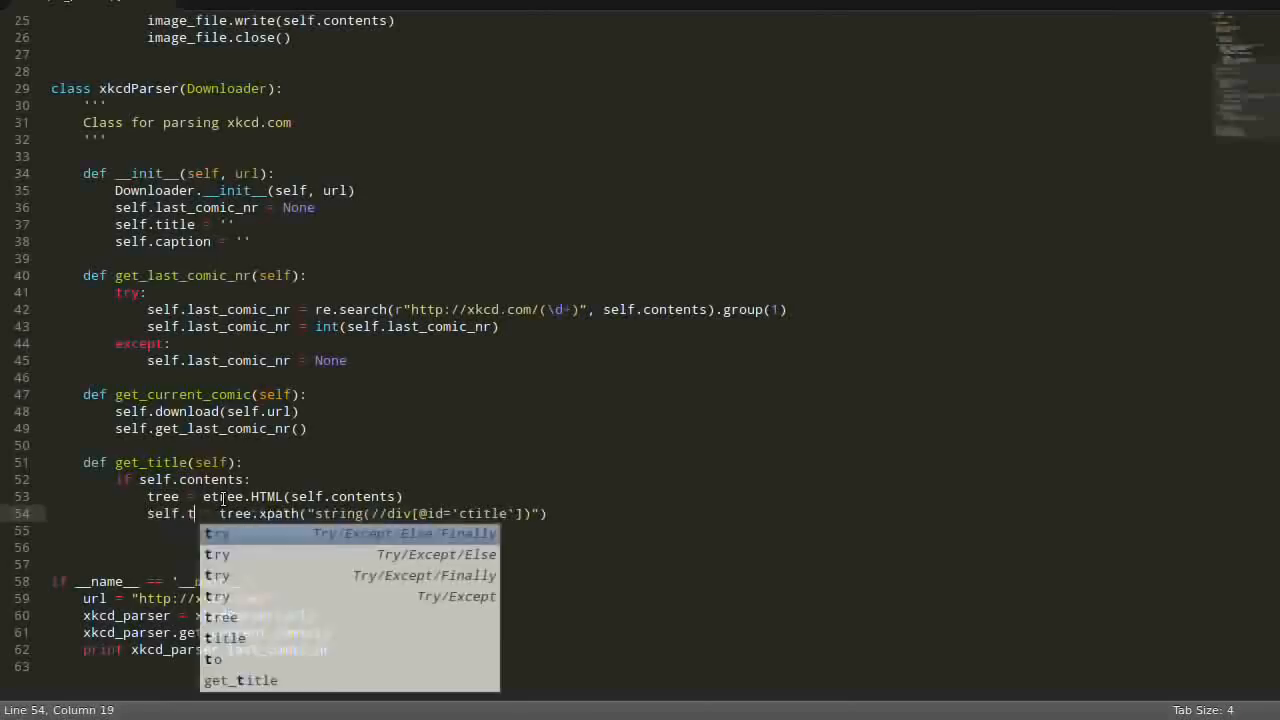
pyautogui.write('itle')
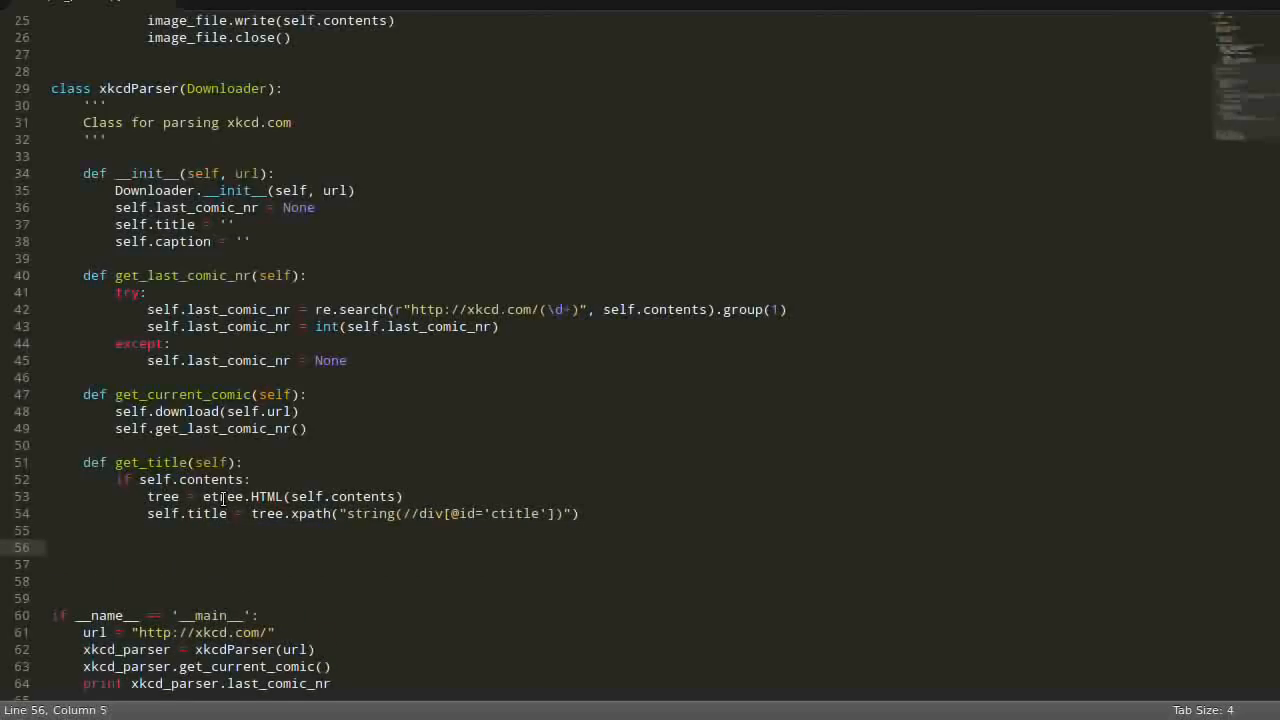
# Write def get_caption(self): with an if self.contents guard and tree = etree.HTML(self.contents).
pyautogui.write('def get')
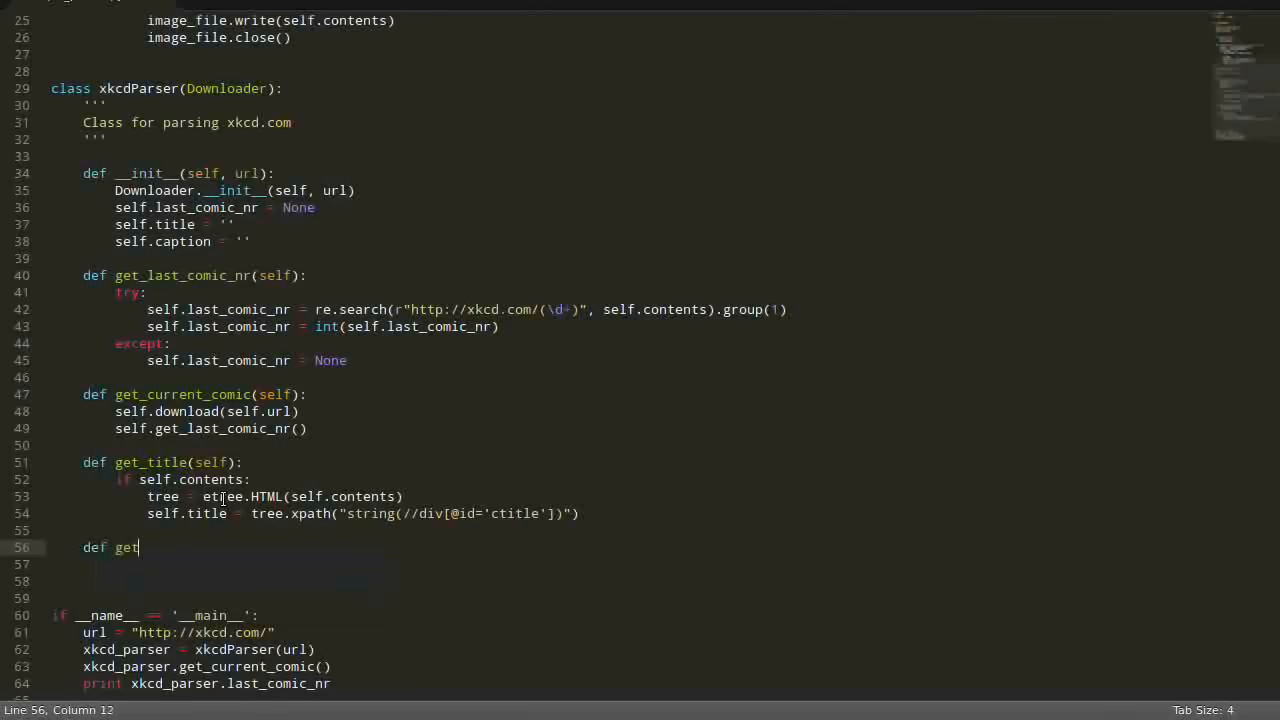
pyautogui.write('_caption()')
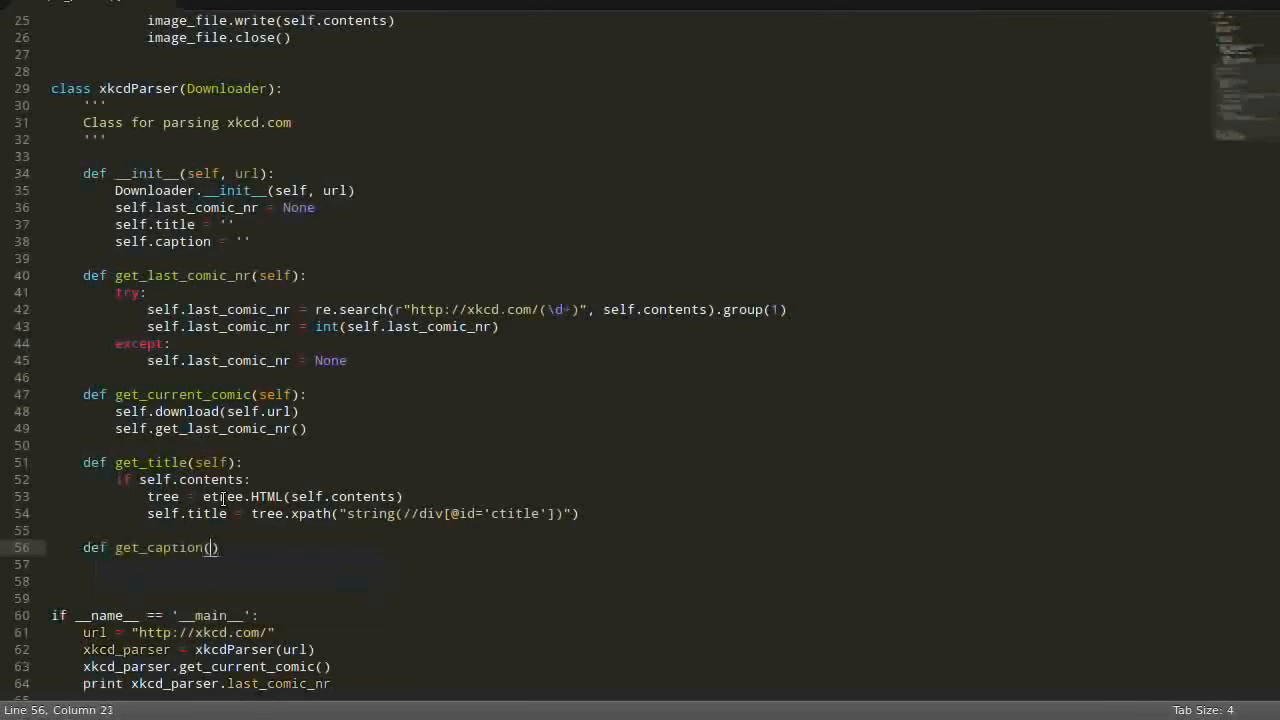
pyautogui.write('self')
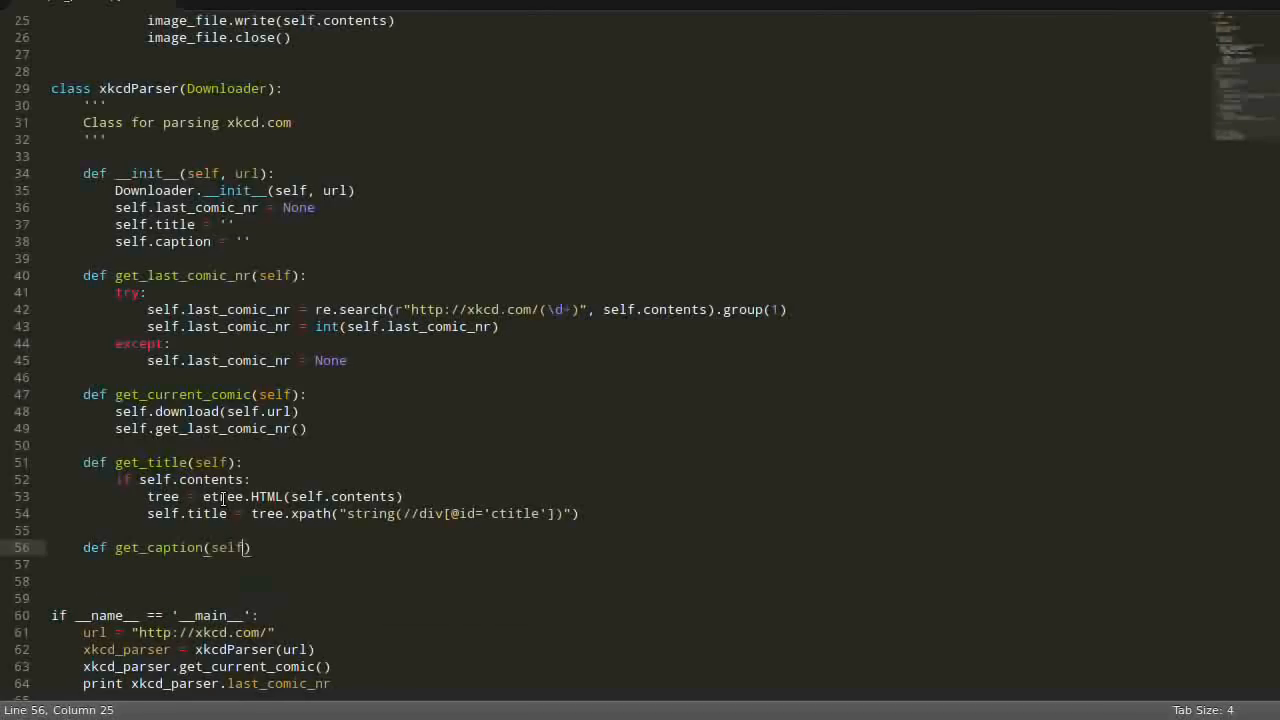
pyautogui.write('if self.contents:')
pyautogui.write('tree = etree')
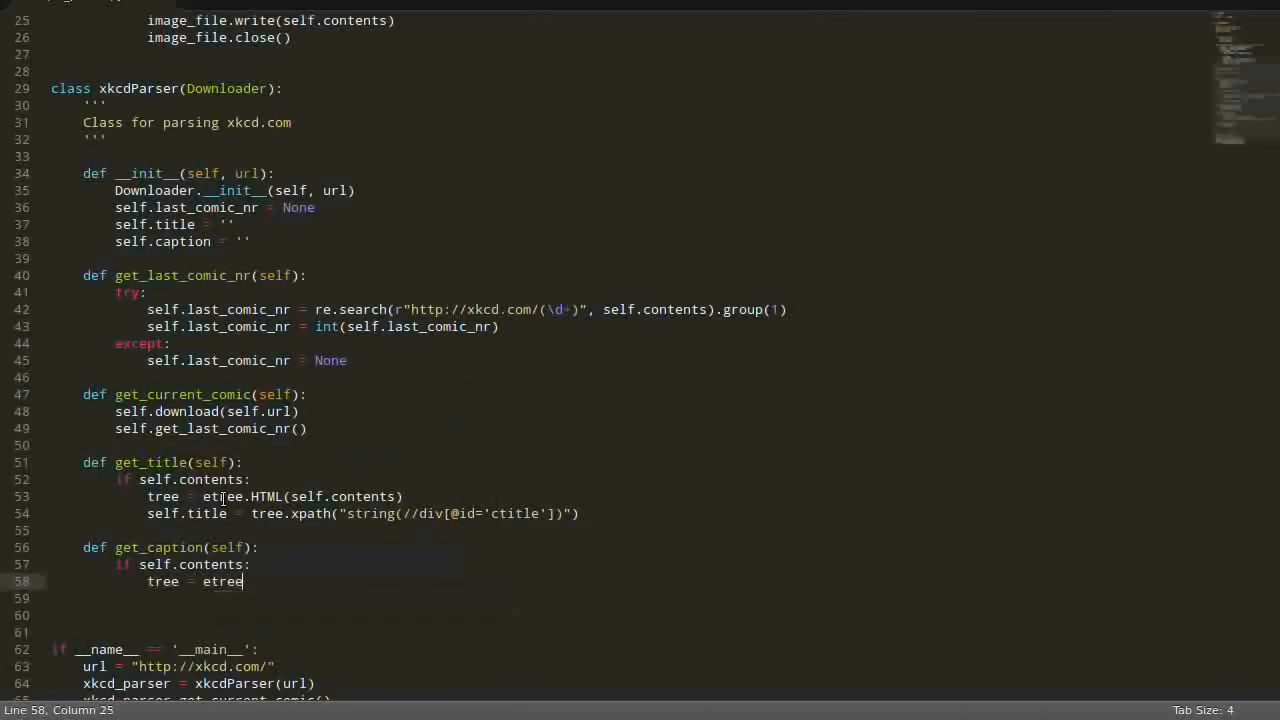
pyautogui.write('.HTML')
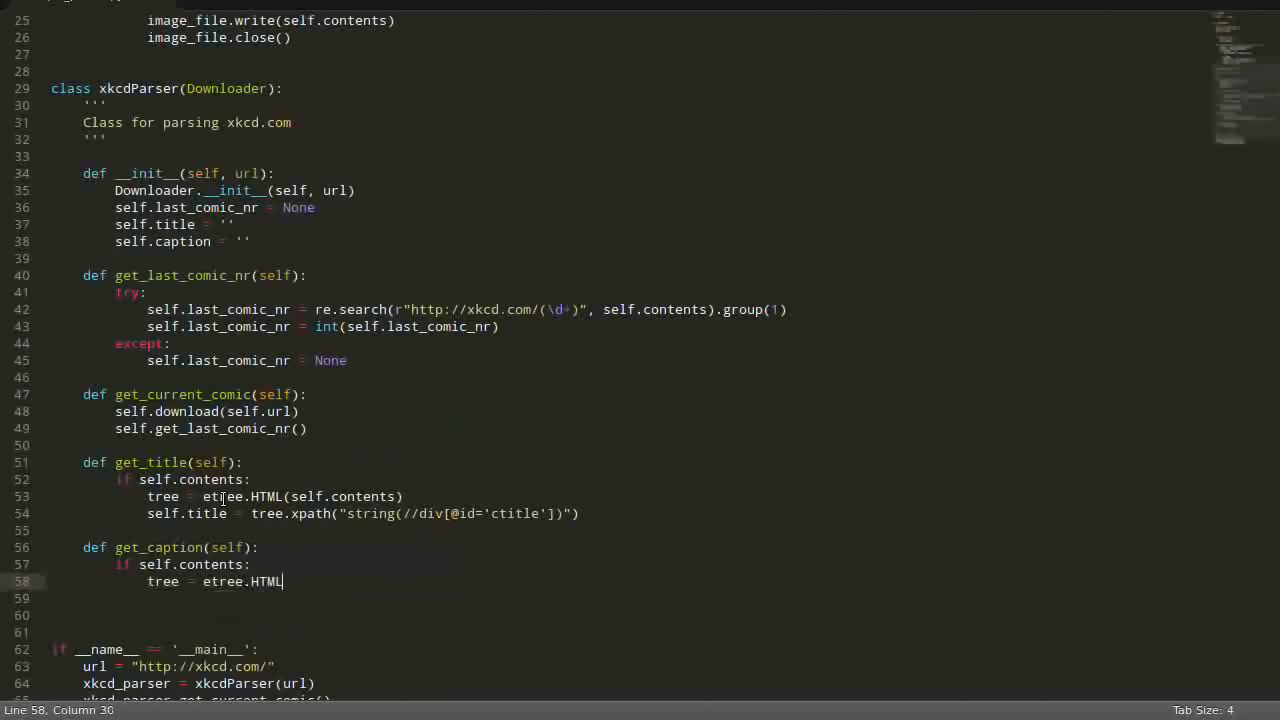
pyautogui.write('(self.contents')
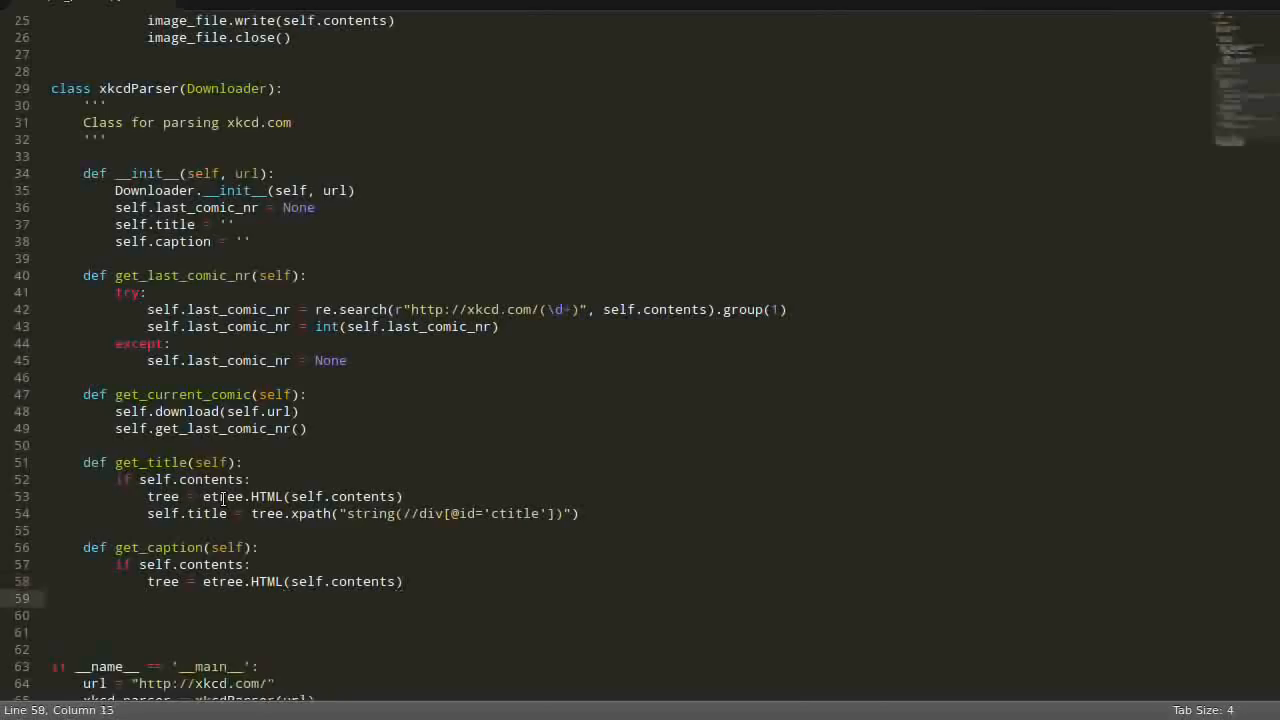
# Begin the self.caption assignment line inside get_caption.
pyautogui.write('sel')
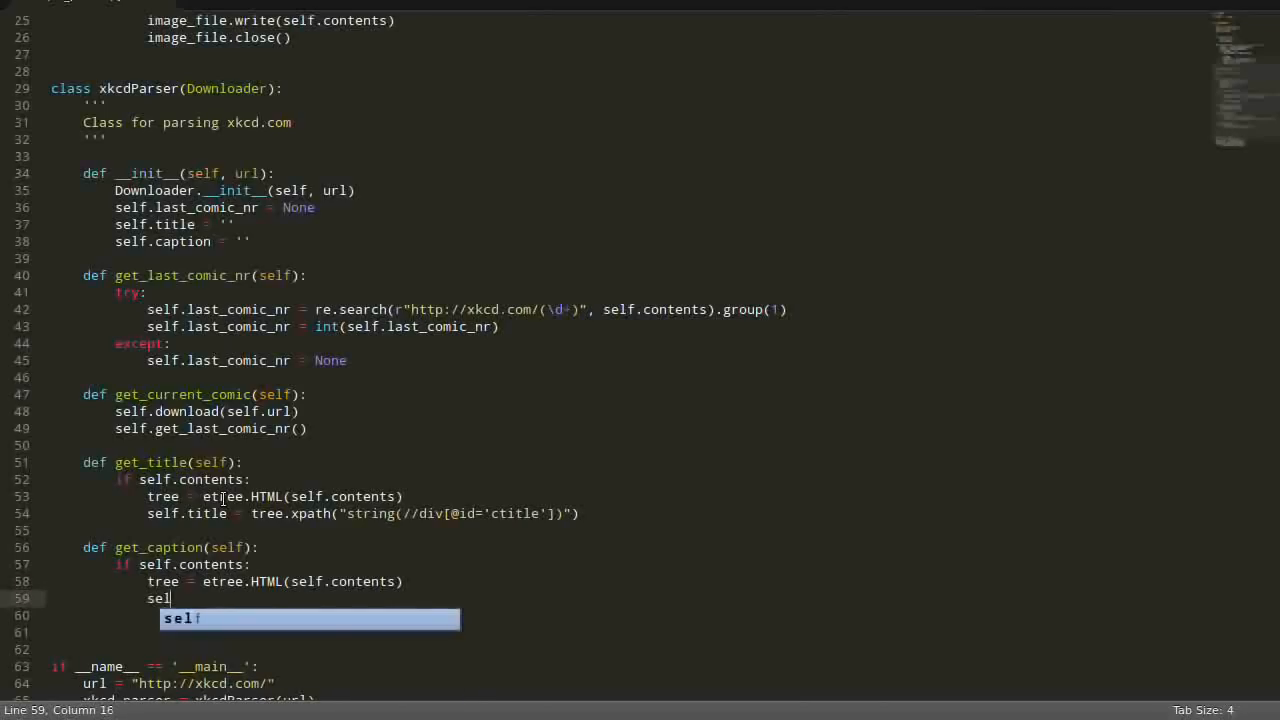
pyautogui.write('f.cap')
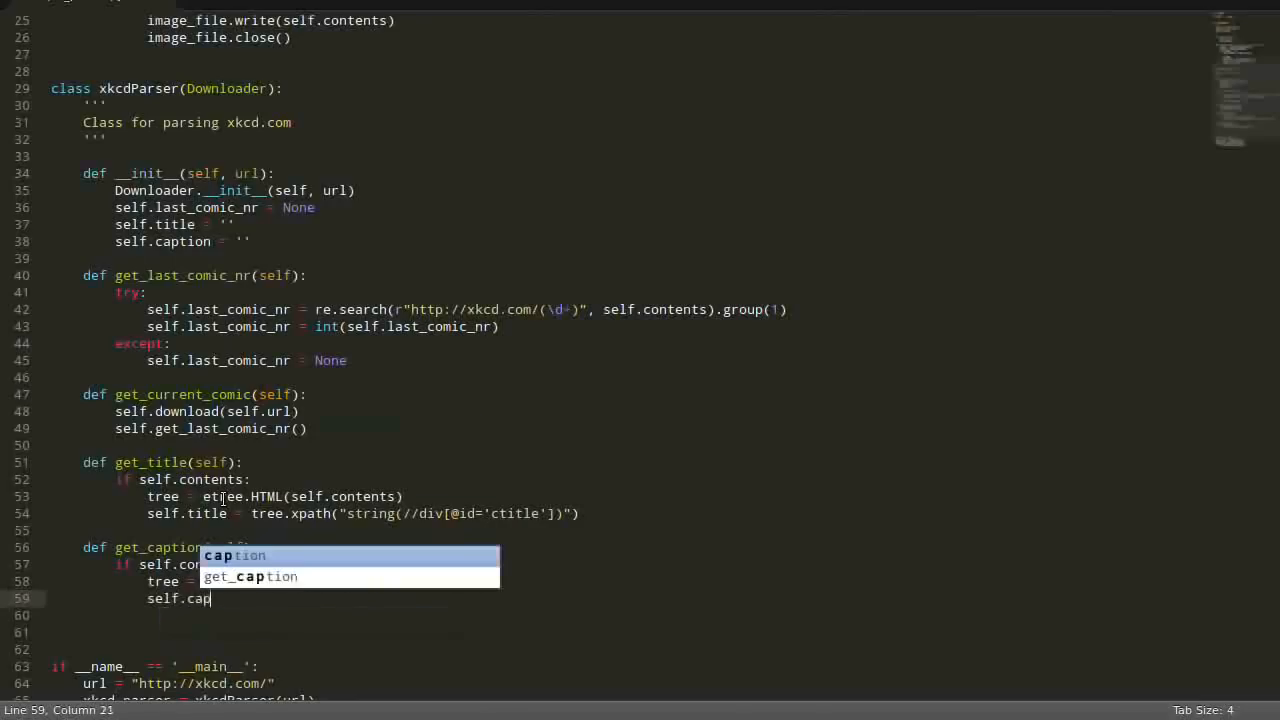
pyautogui.write('tion')
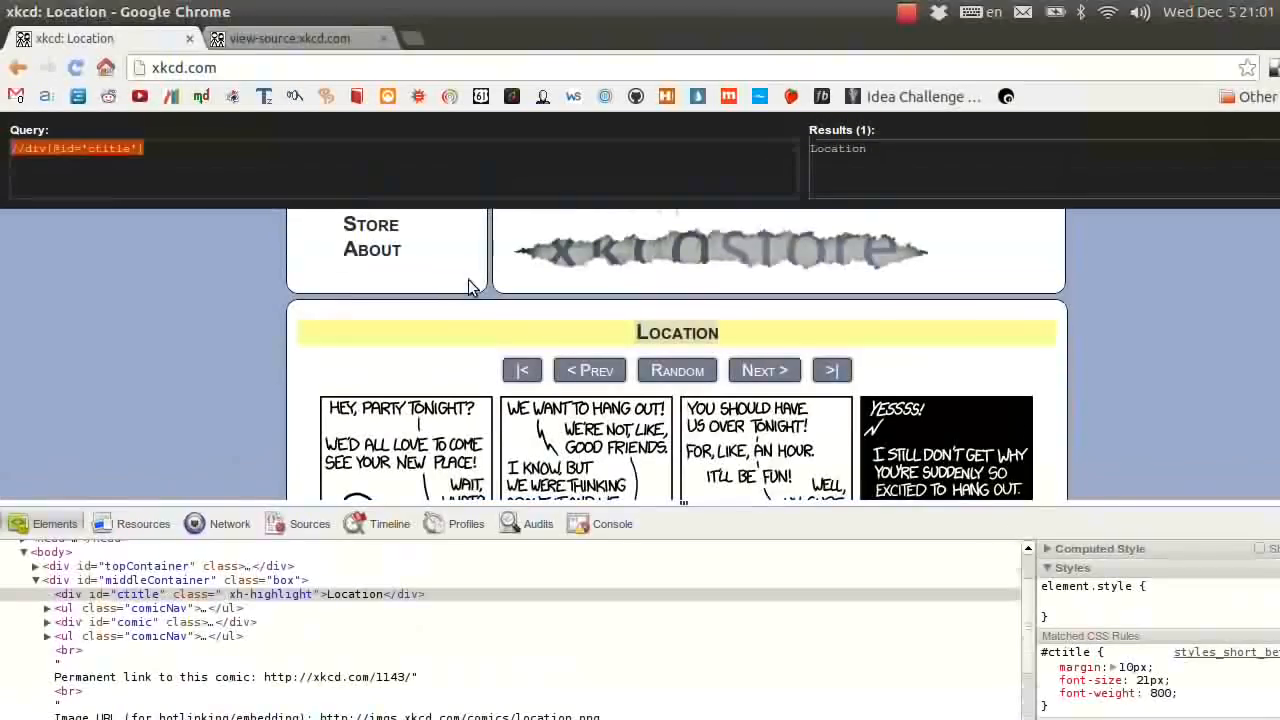
# Search the page source for 'ingr' and select the id="comic" div holding the image's title text.
pyautogui.scroll(-3)
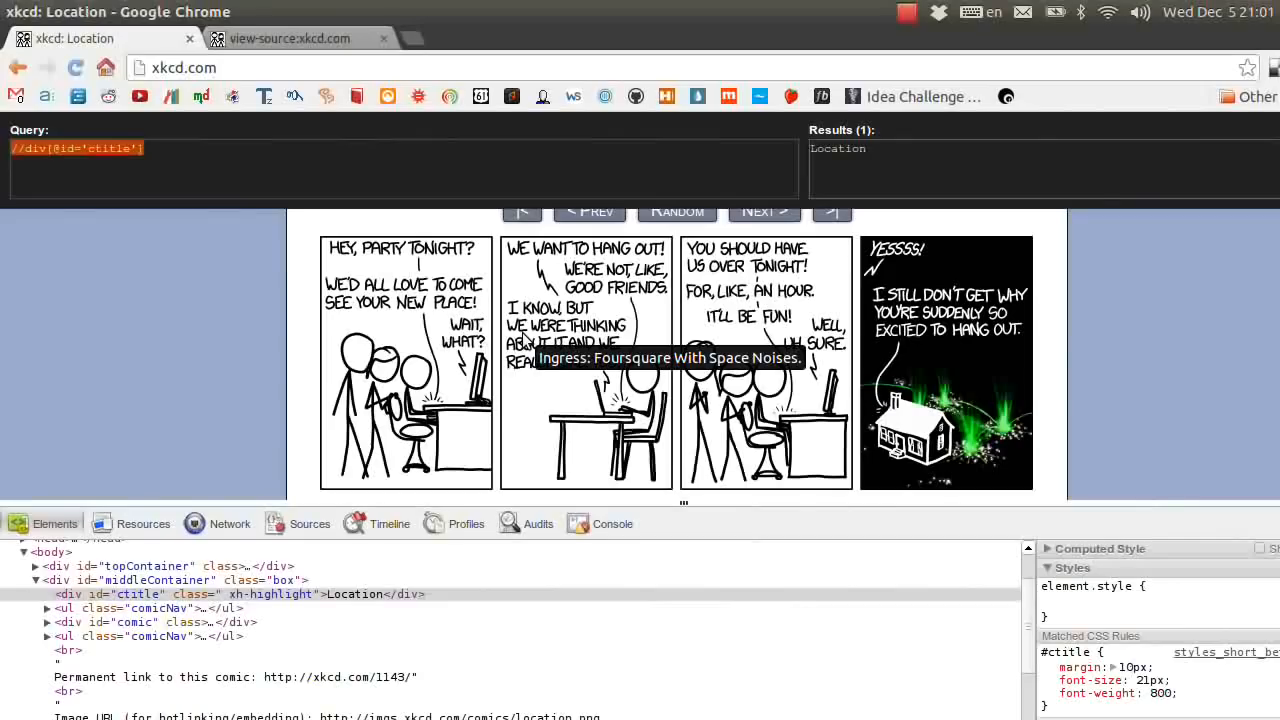
pyautogui.click(290, 38)
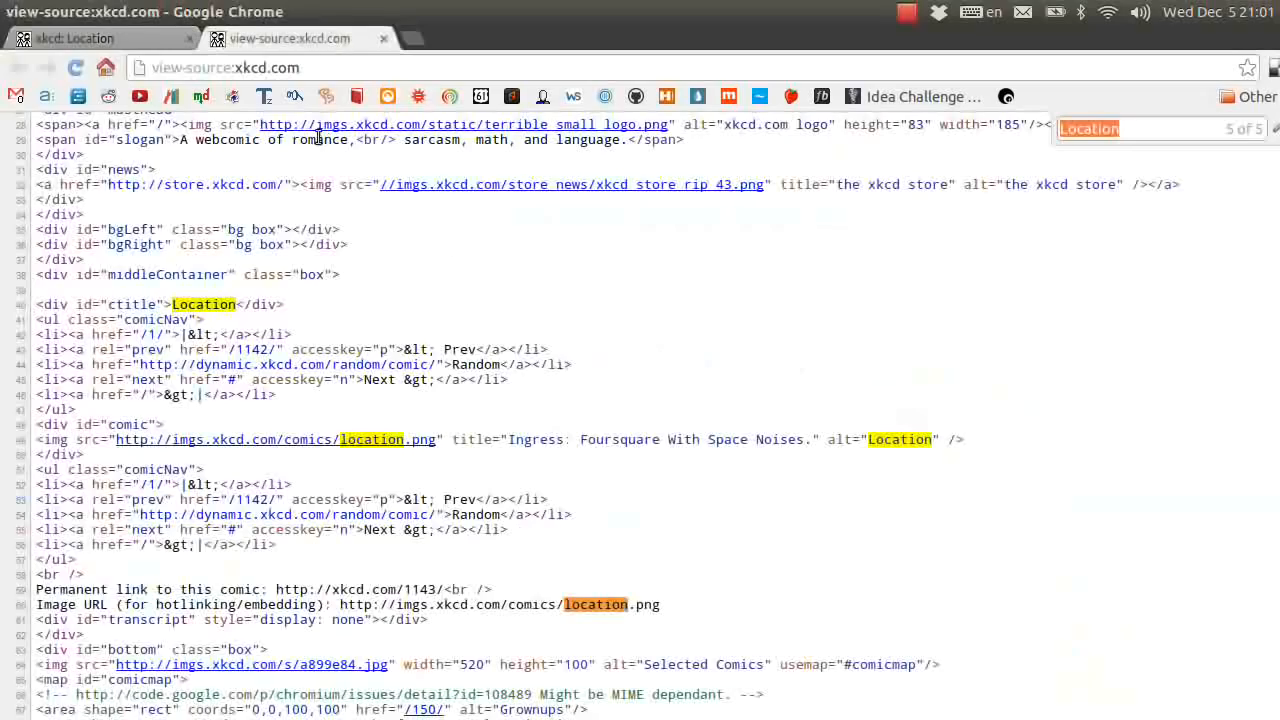
pyautogui.write('ingress')
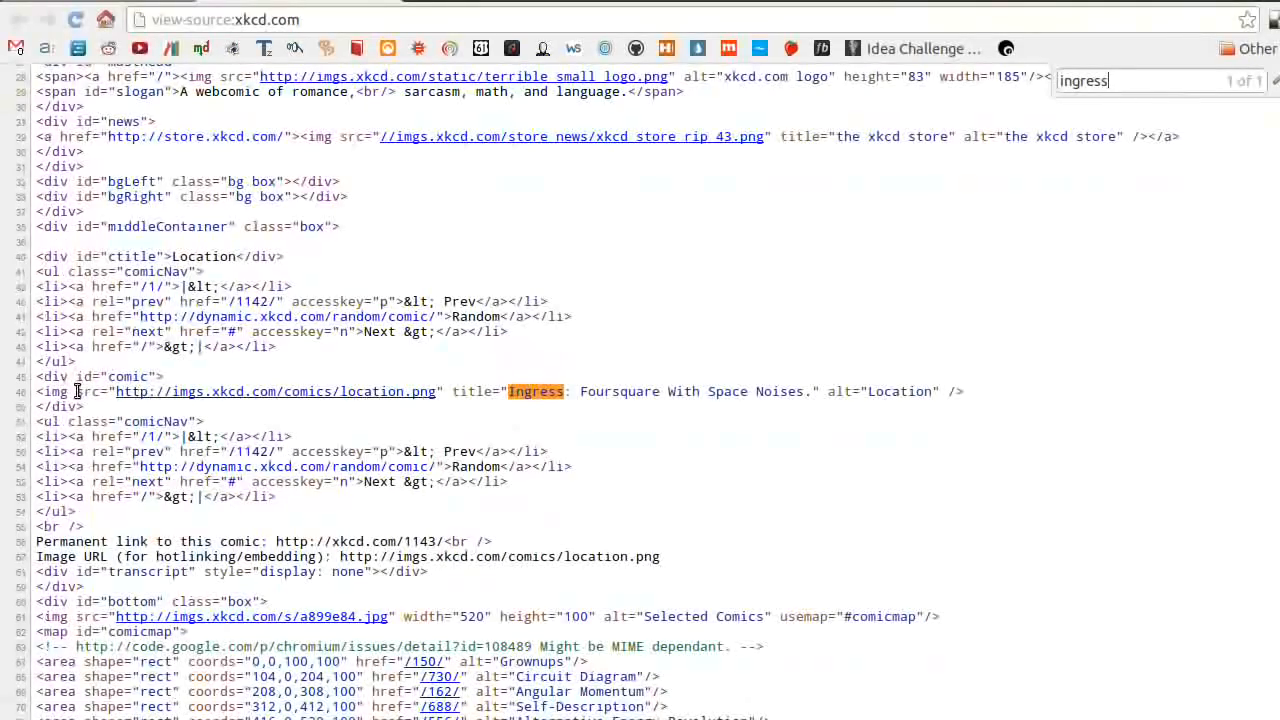
pyautogui.doubleClick(116, 376)
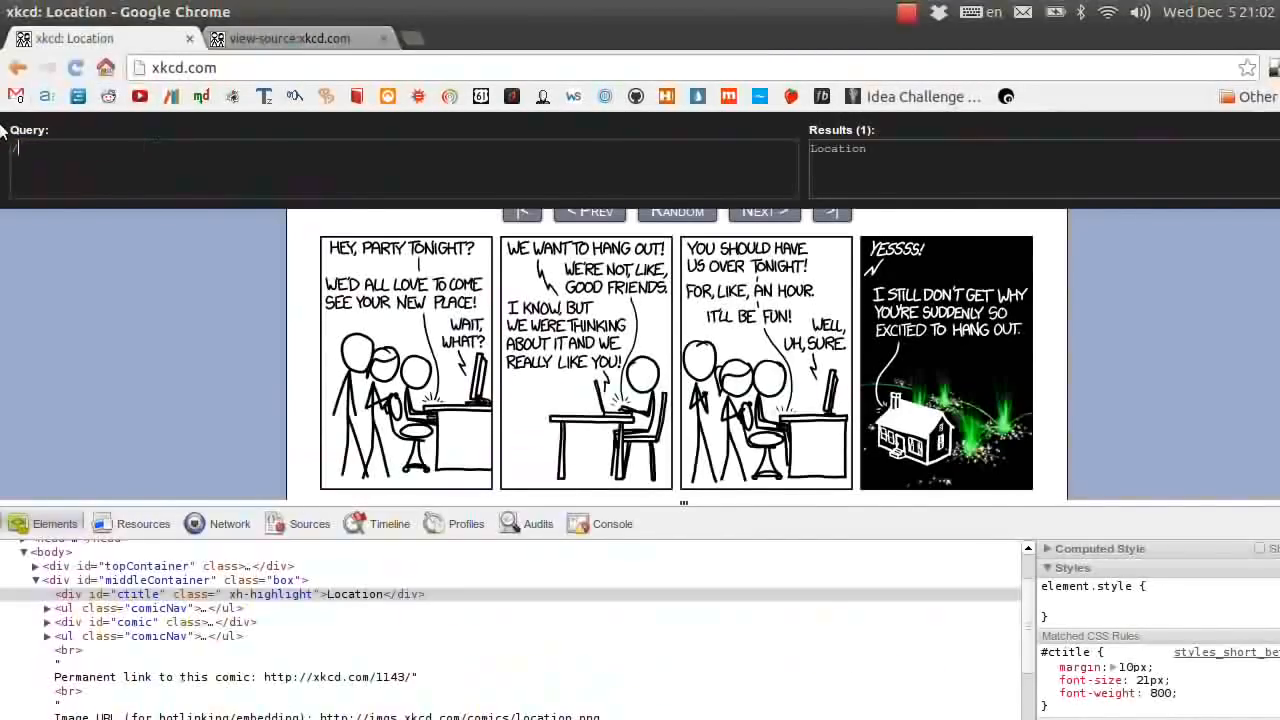
pyautogui.write('//div[]')
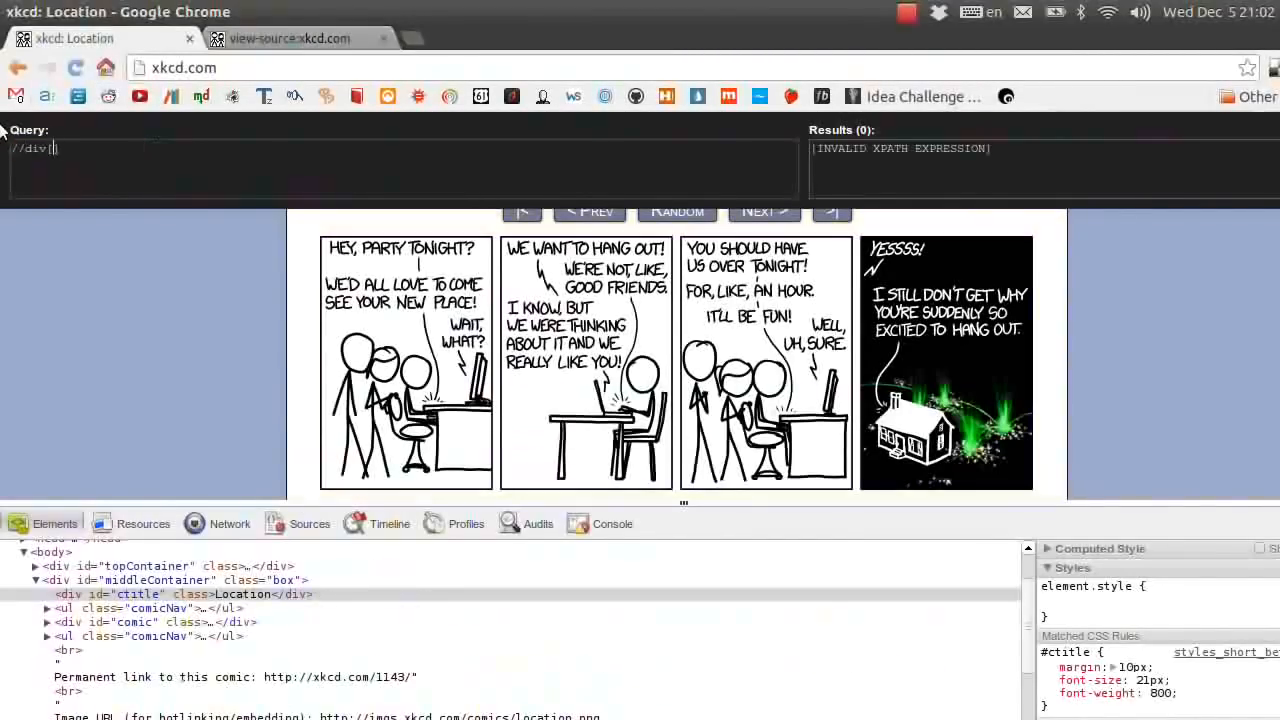
pyautogui.write("@id='")
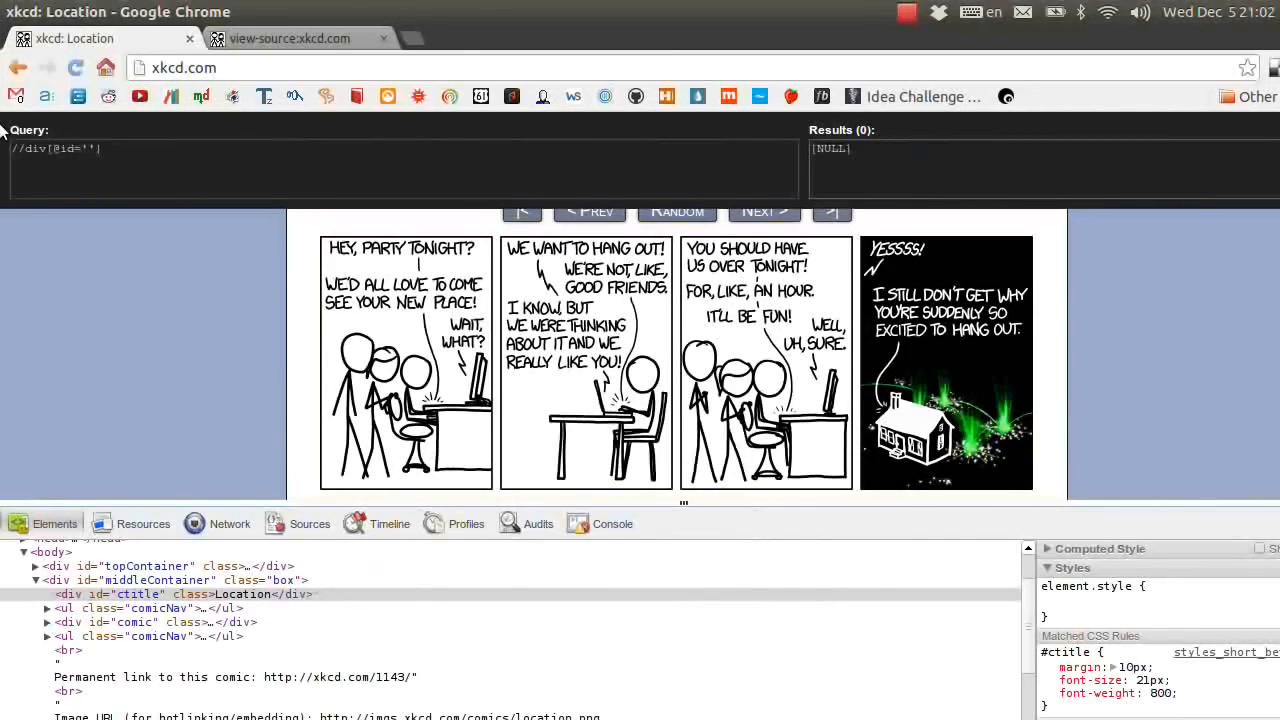
pyautogui.click(290, 38)
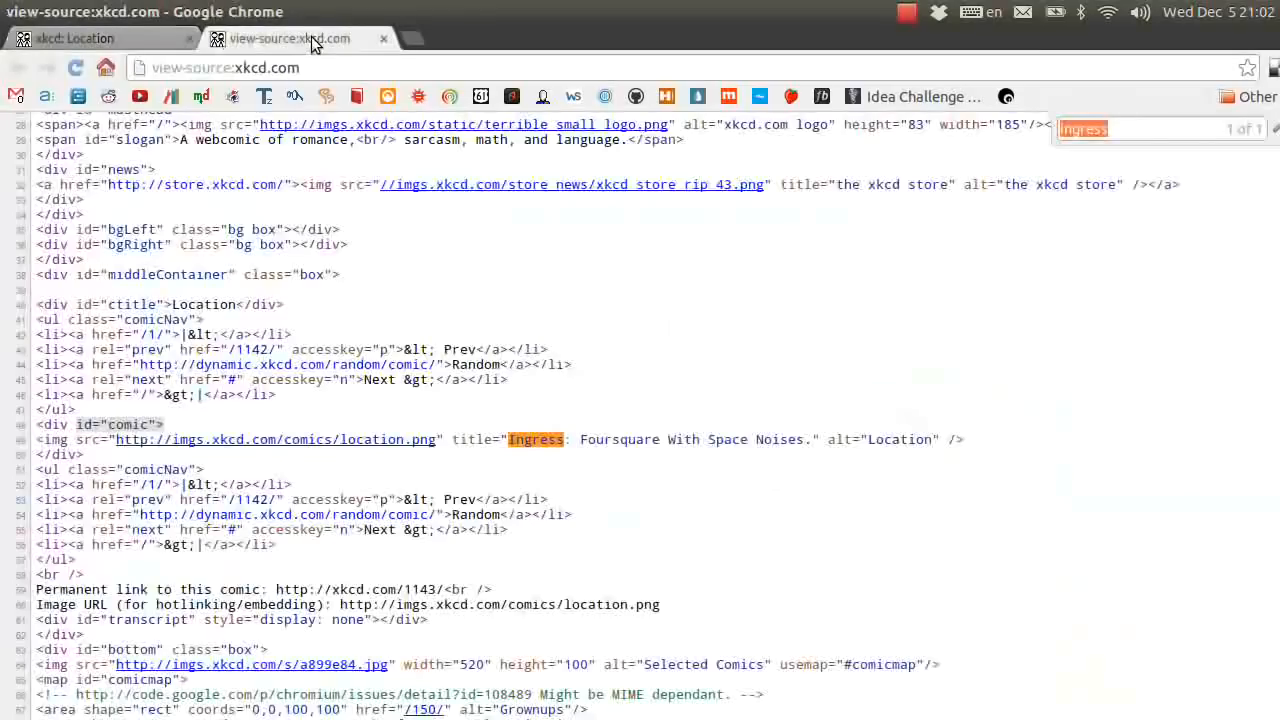
pyautogui.click(74, 38)
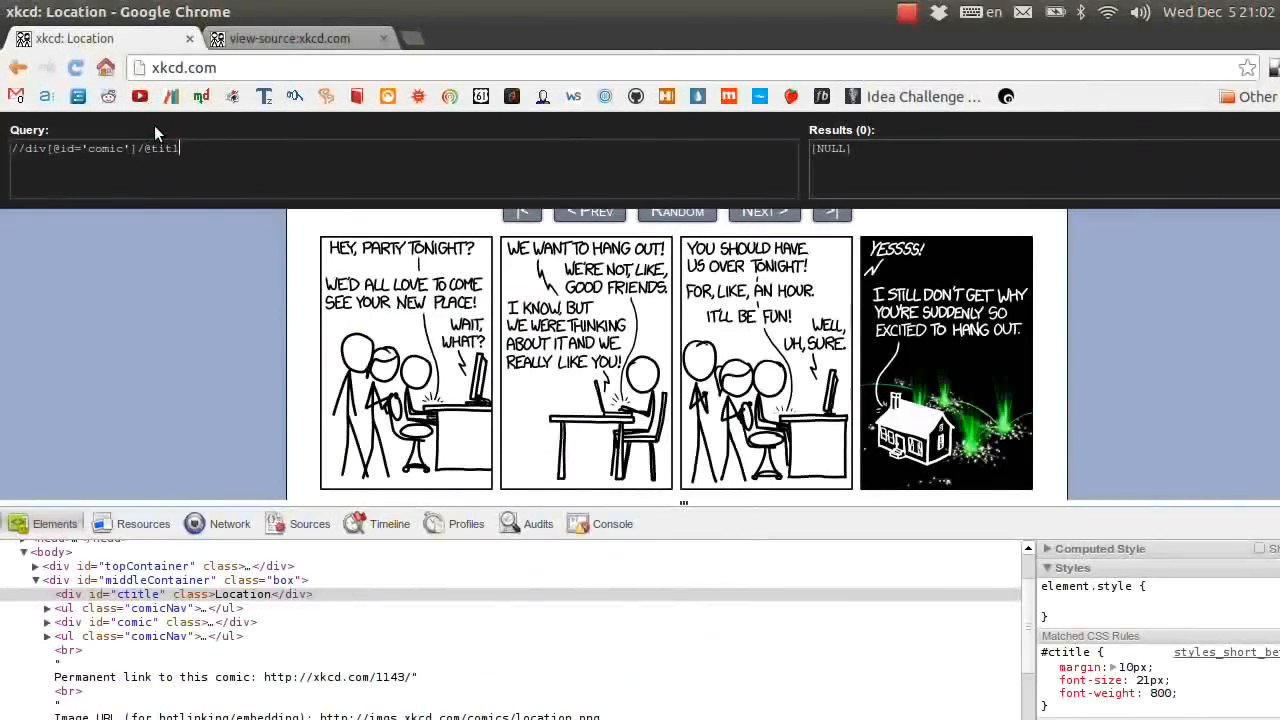
pyautogui.press('Backspace')
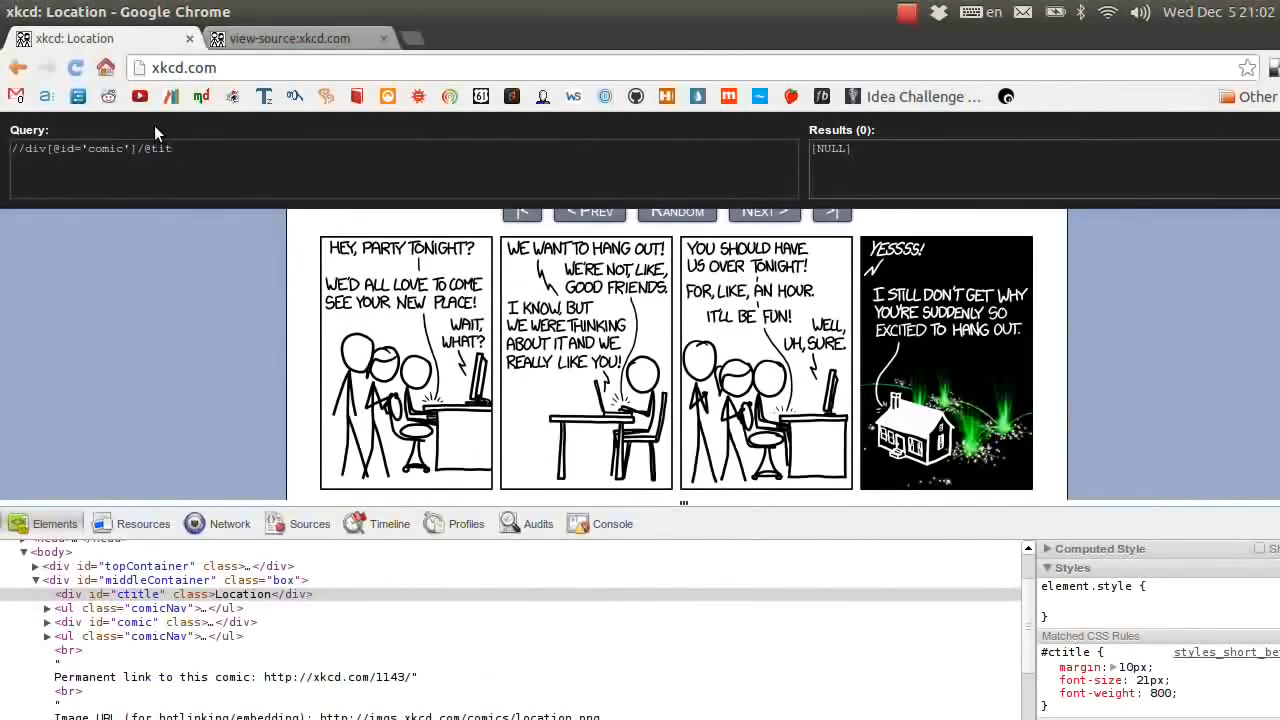
pyautogui.write('le')
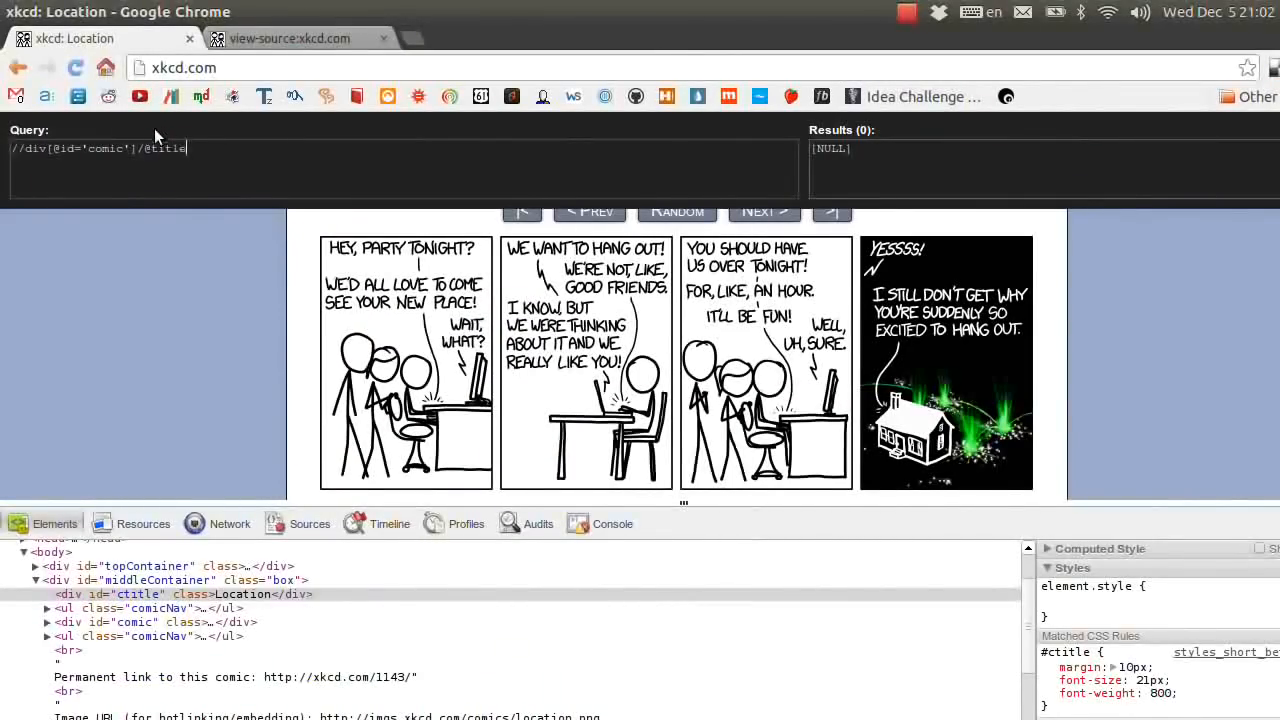
pyautogui.doubleClick(170, 148)
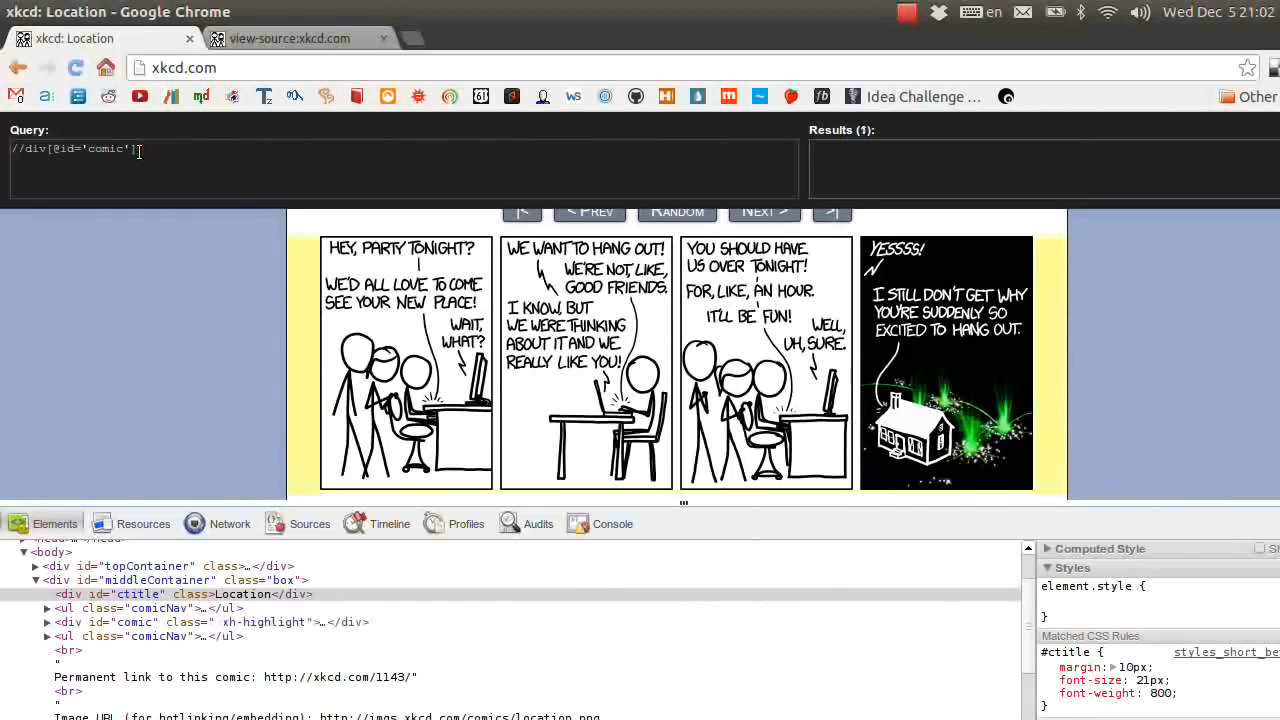
pyautogui.click(290, 38)
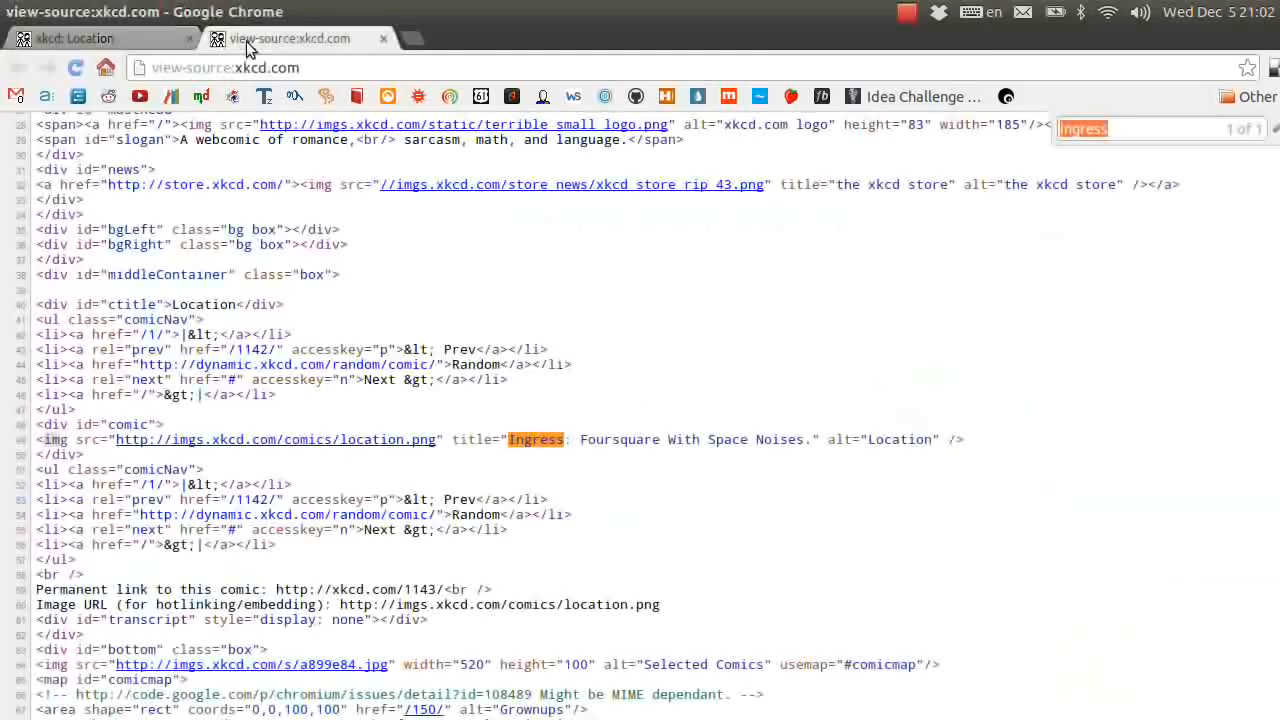
pyautogui.click(100, 38)
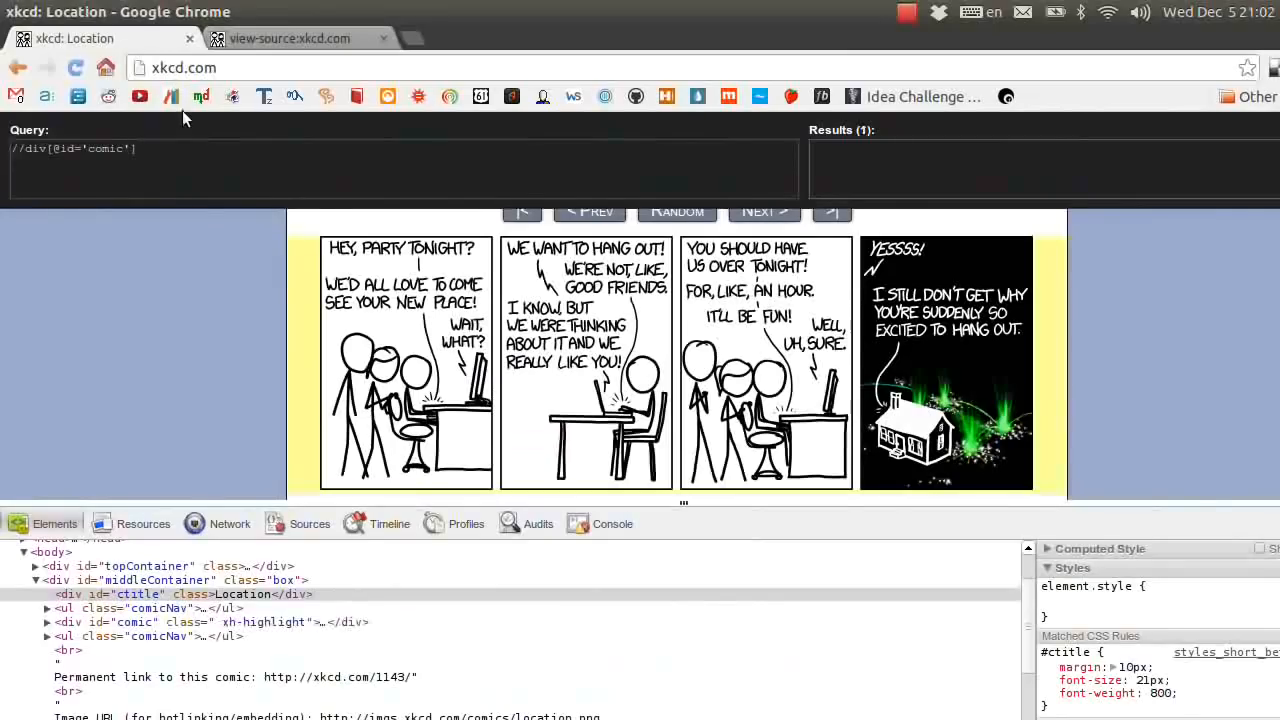
pyautogui.write('/img')
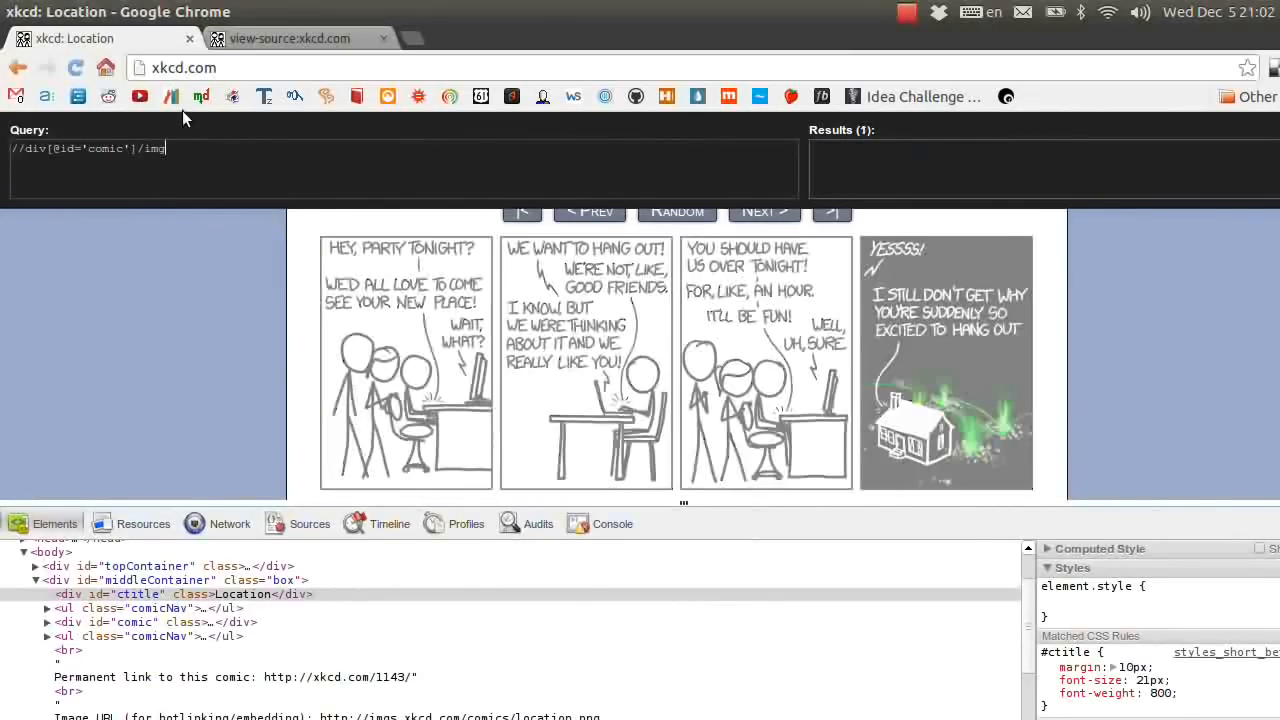
pyautogui.write('/@title')
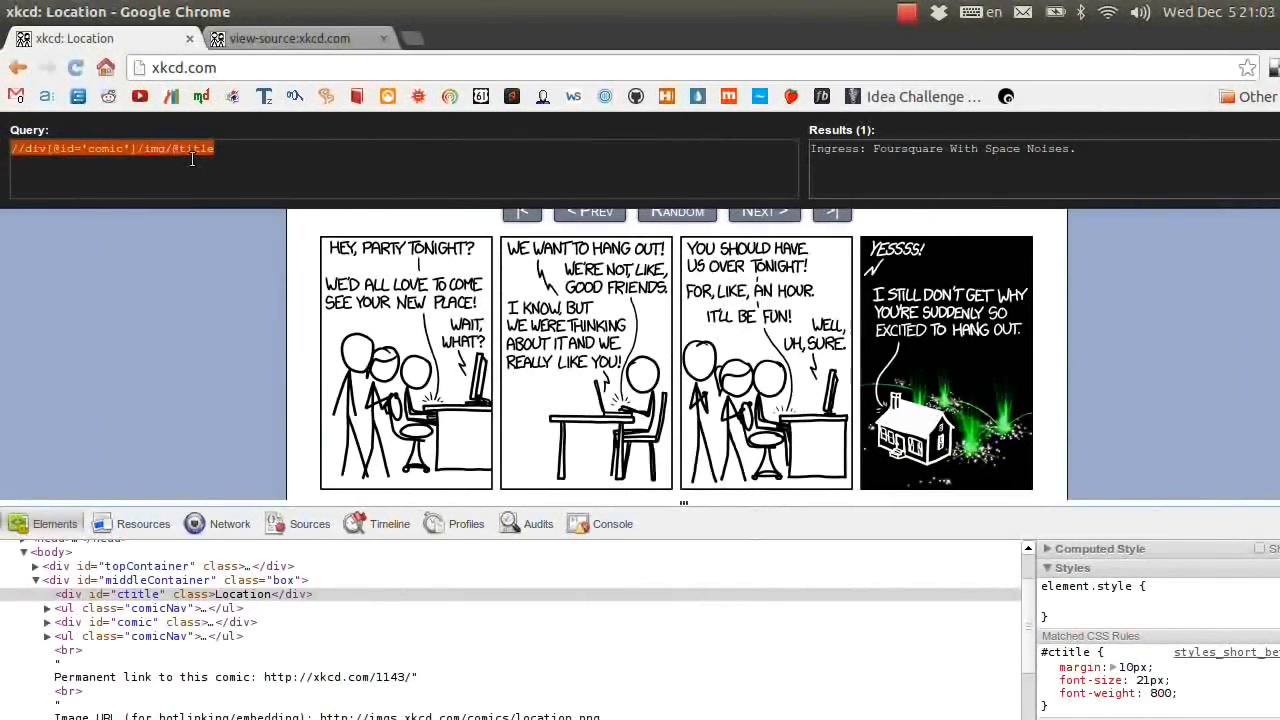
pyautogui.scroll(-3)
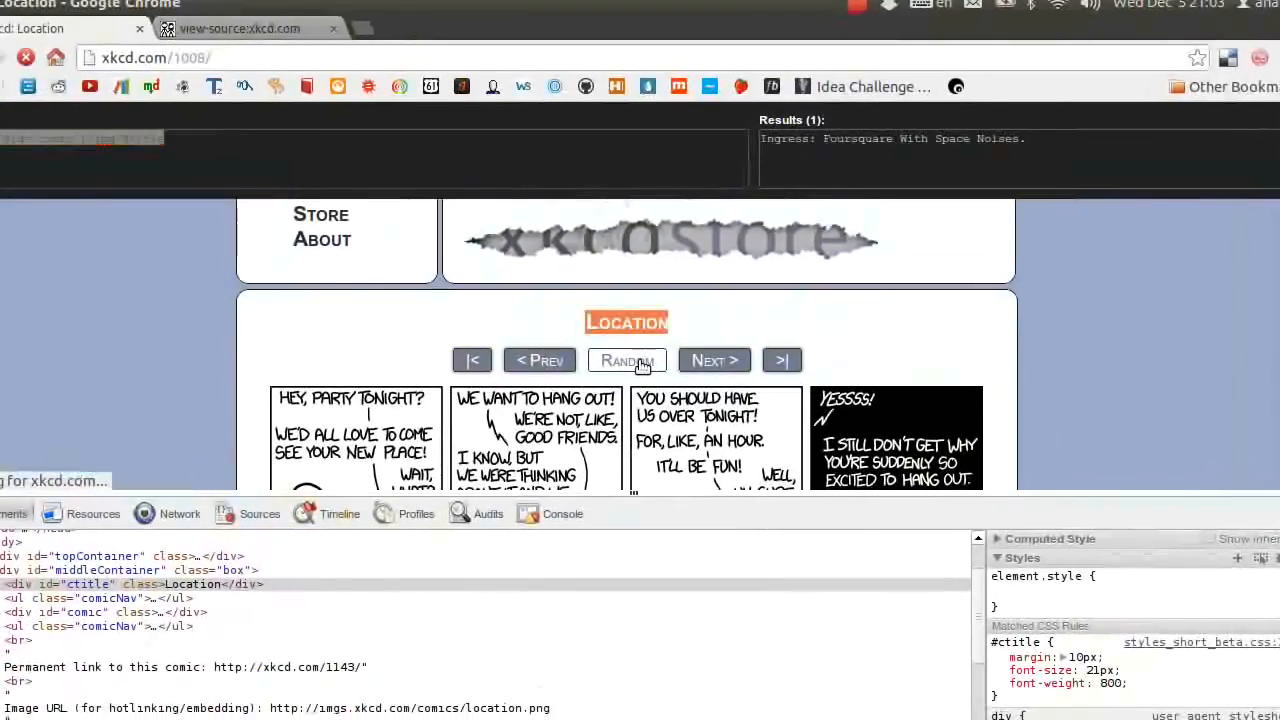
pyautogui.click(628, 360)
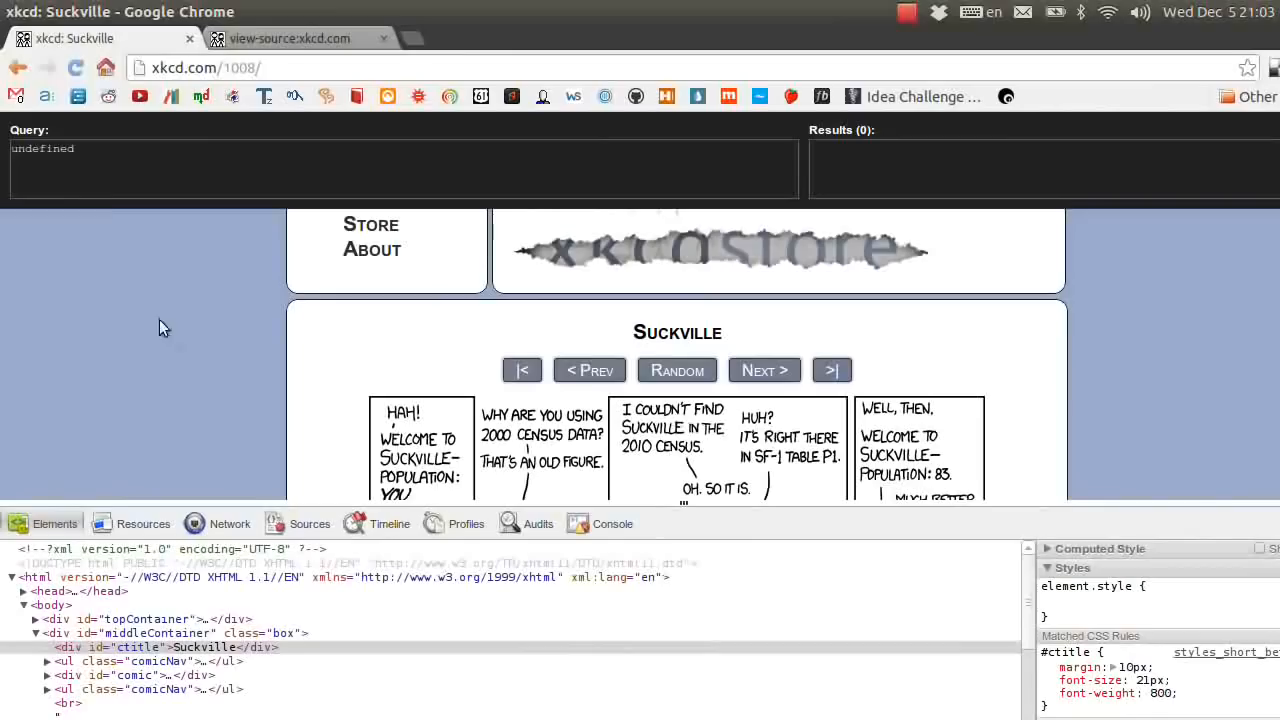
pyautogui.write("//div[@id='comic']/img/@title")
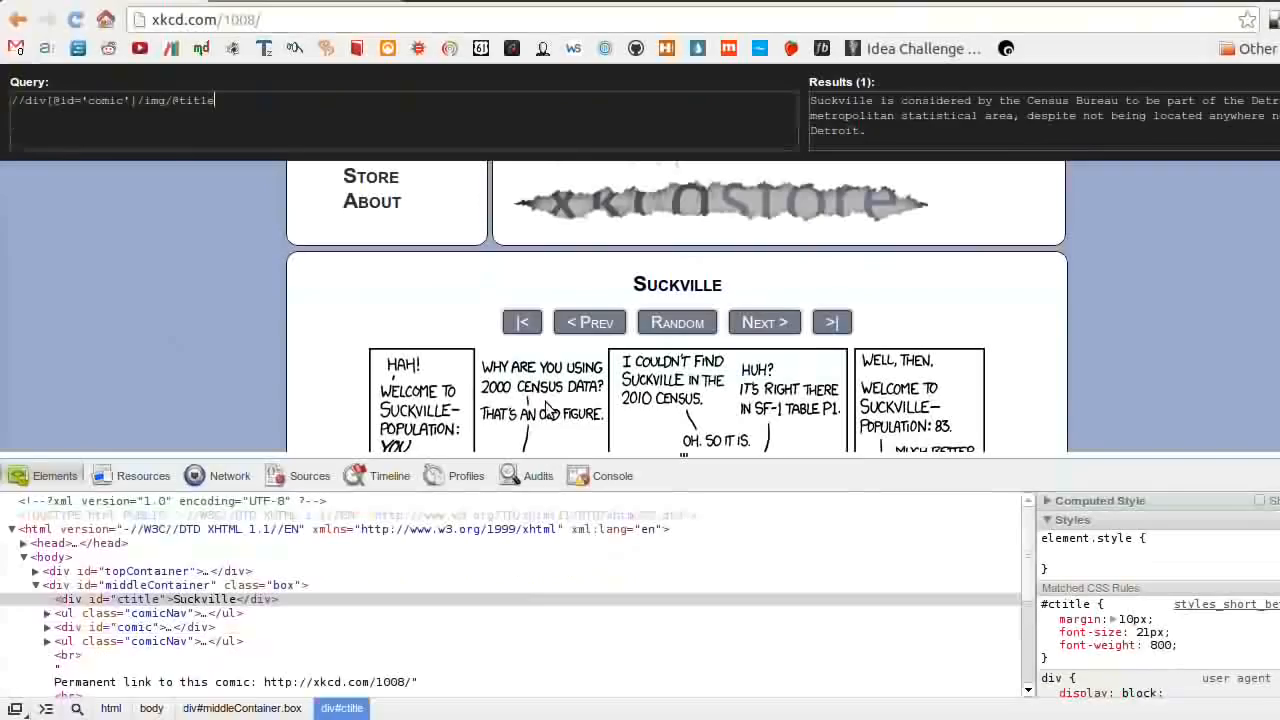
pyautogui.moveTo(544, 408)
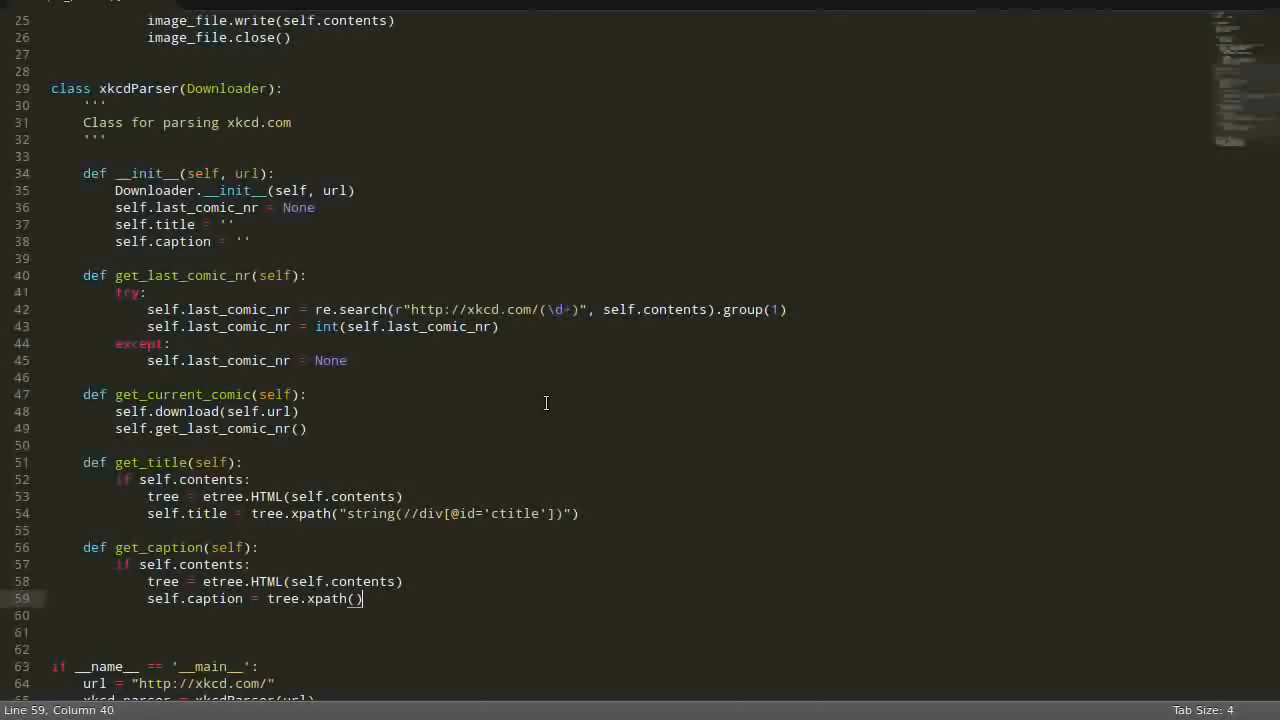
pyautogui.write('""')
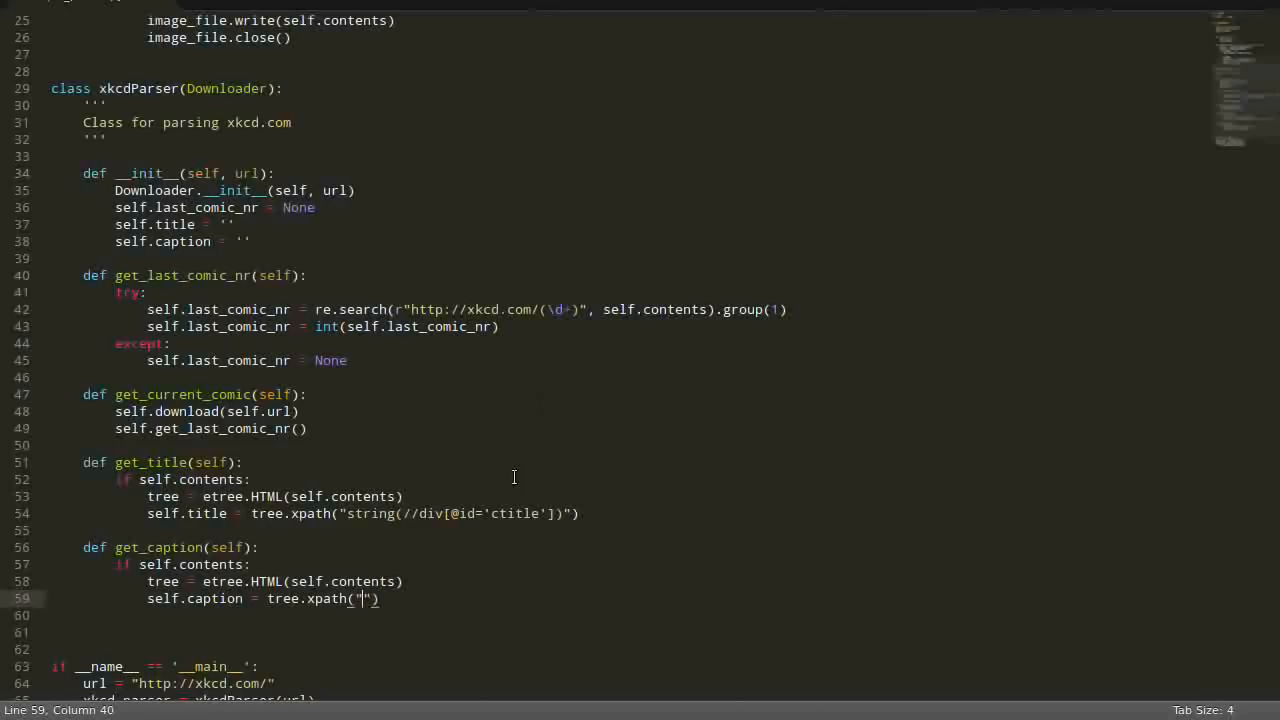
pyautogui.write("//div[@id='comic']/img/@title")
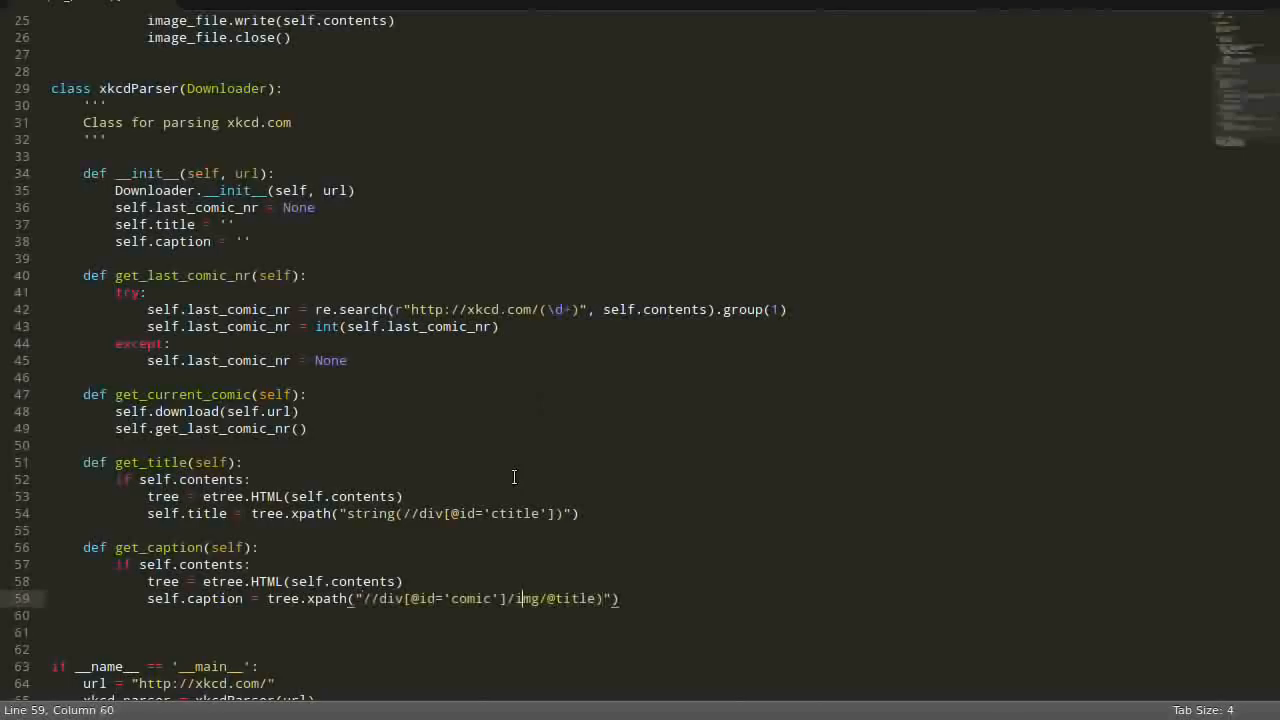
pyautogui.write('strin')
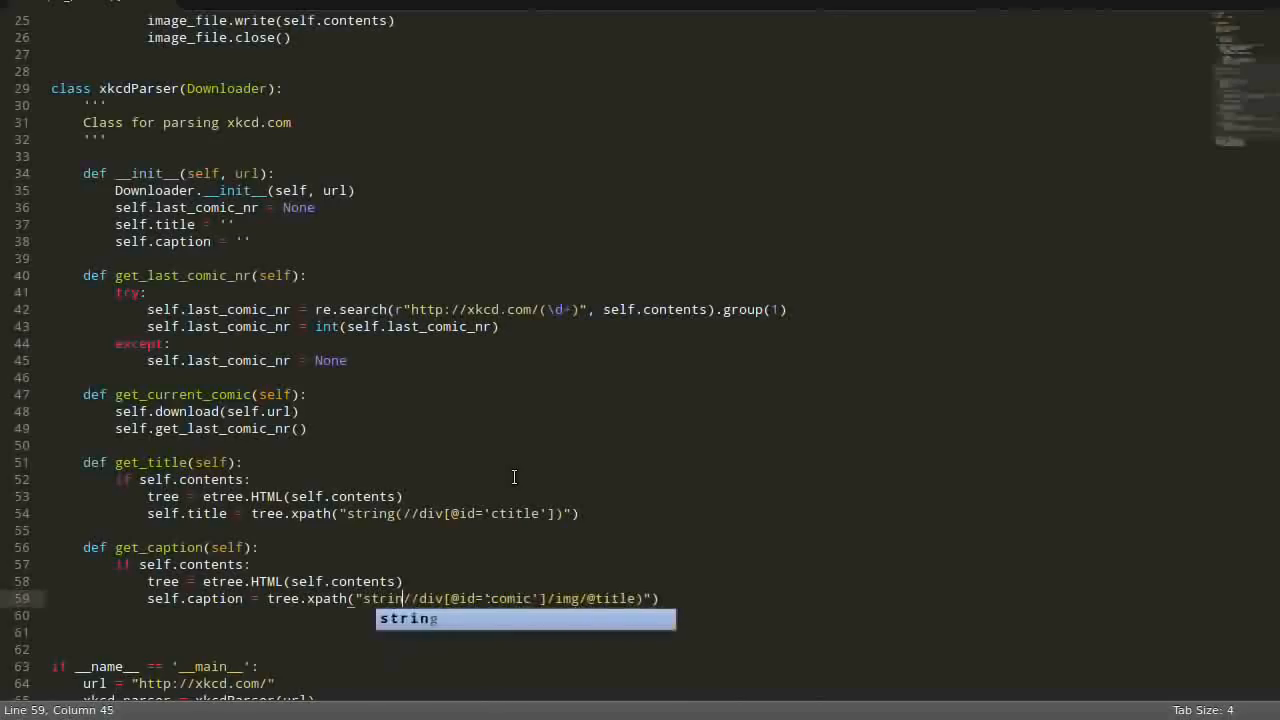